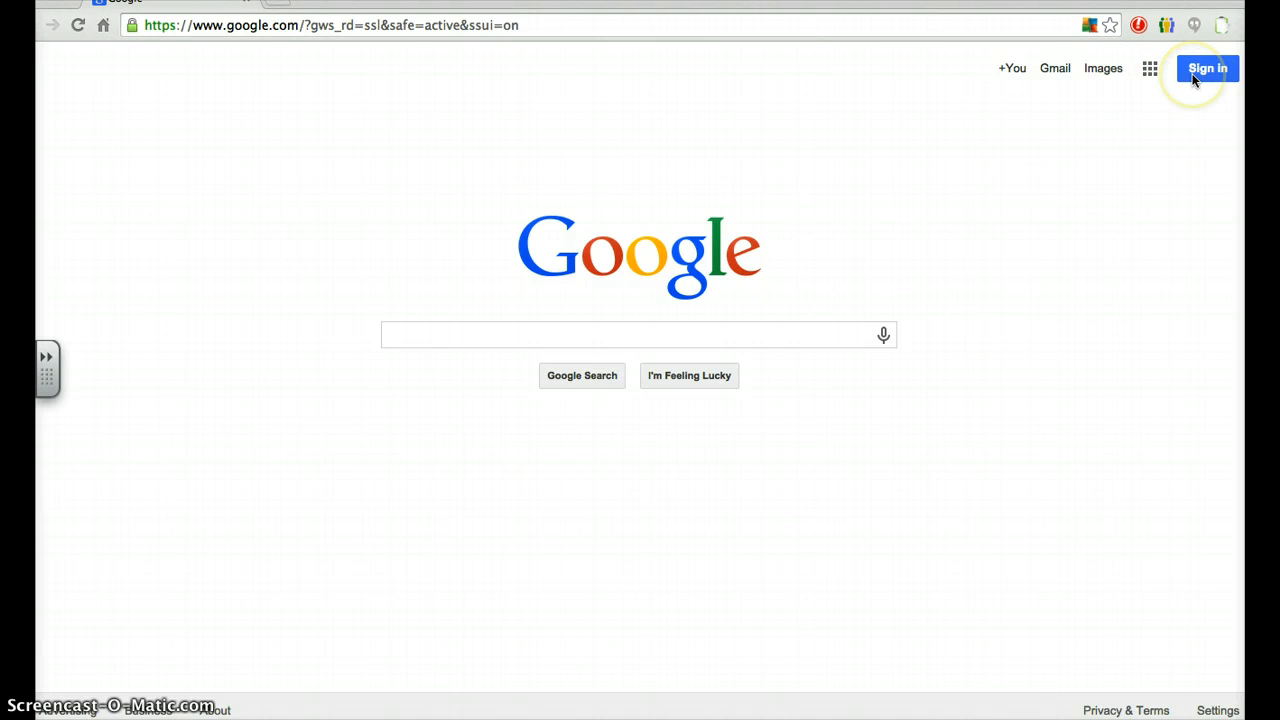
Sign in to the school Google account with its password and return to Google Search.
{"action": "left_click", "coordinate": [628, 334]}
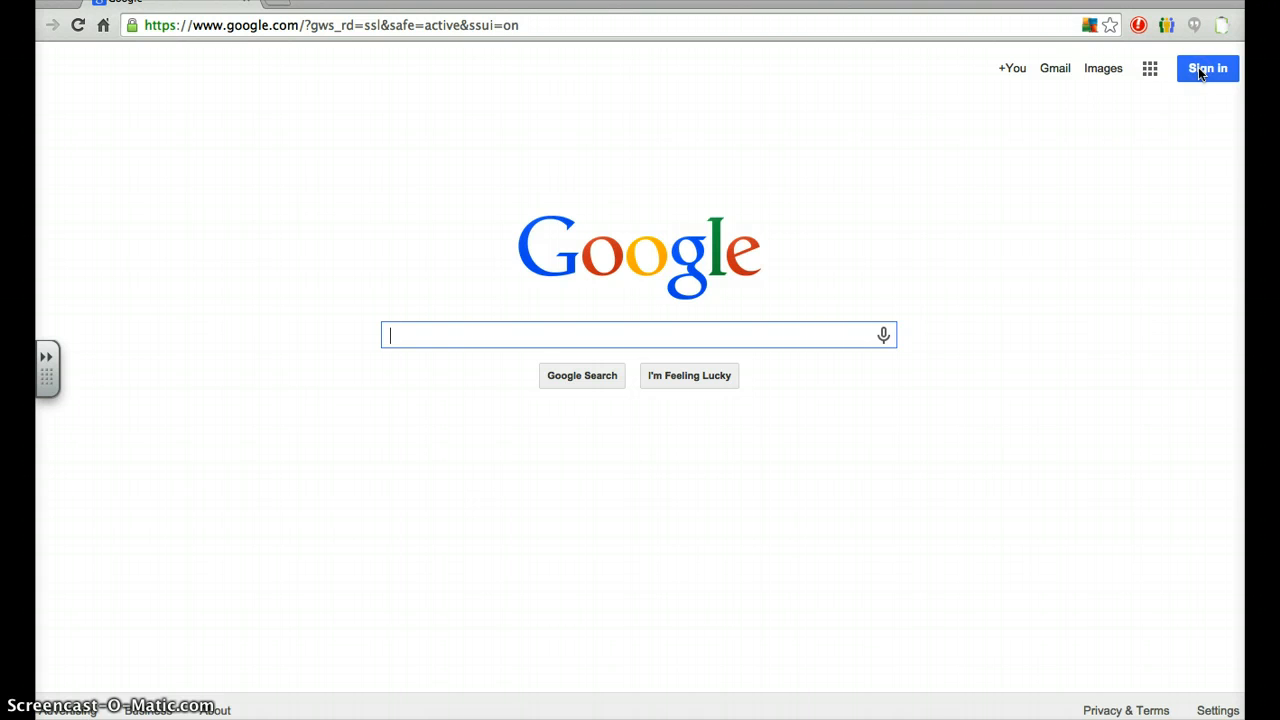
{"action": "left_click", "coordinate": [1208, 68]}
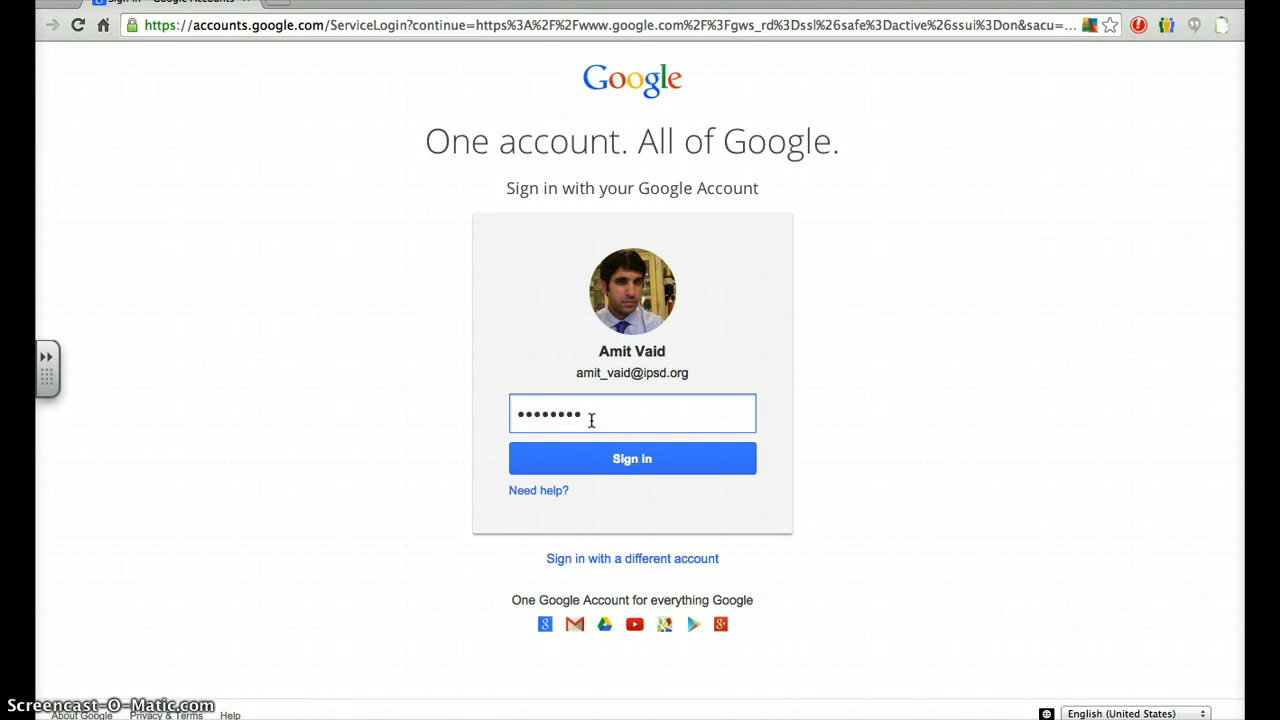
{"action": "left_click", "coordinate": [632, 458]}
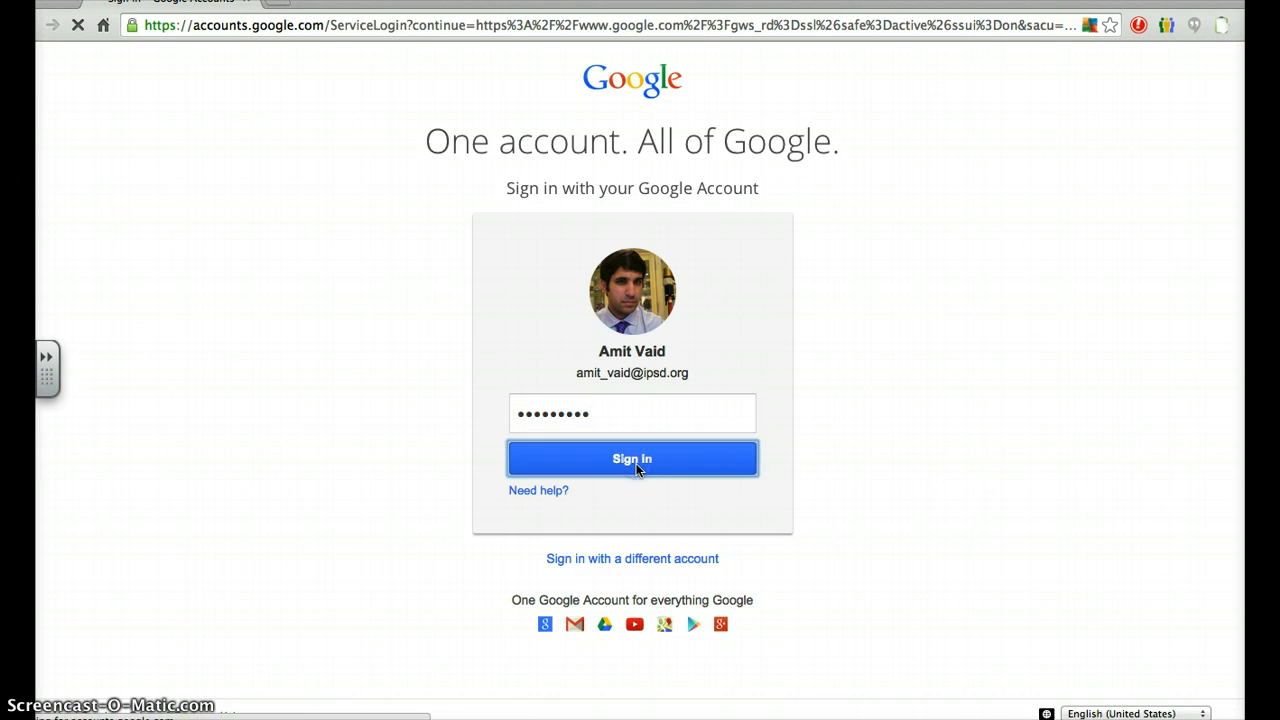
{"action": "left_click", "coordinate": [632, 458]}
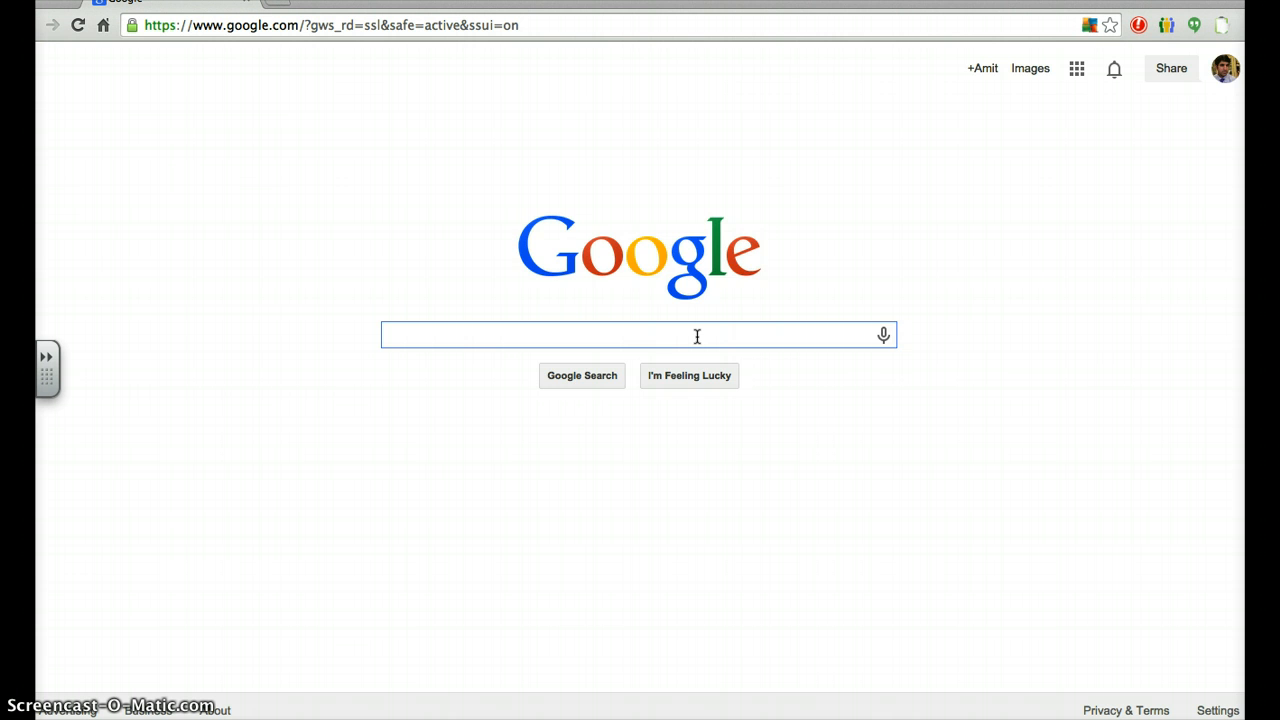
Search Google for 'google classroom' and open the Introducing Classroom result.
{"action": "type", "text": "clas"}
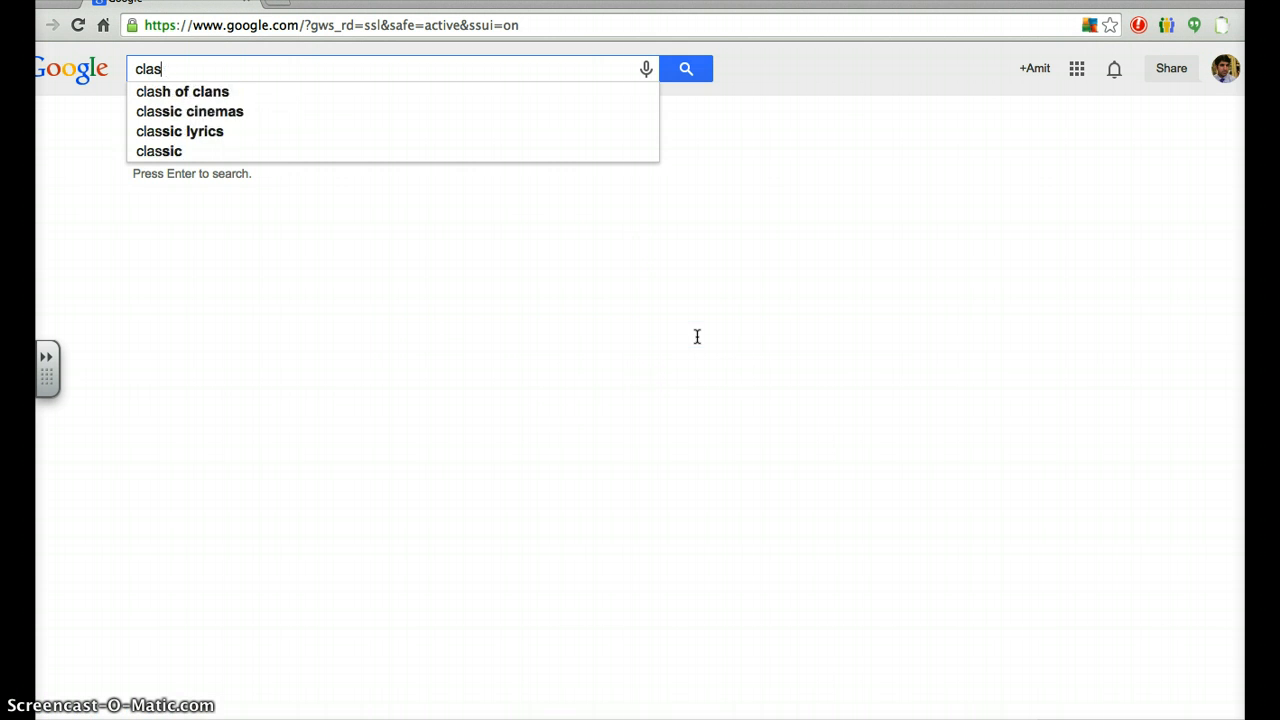
{"action": "type", "text": "google classroom"}
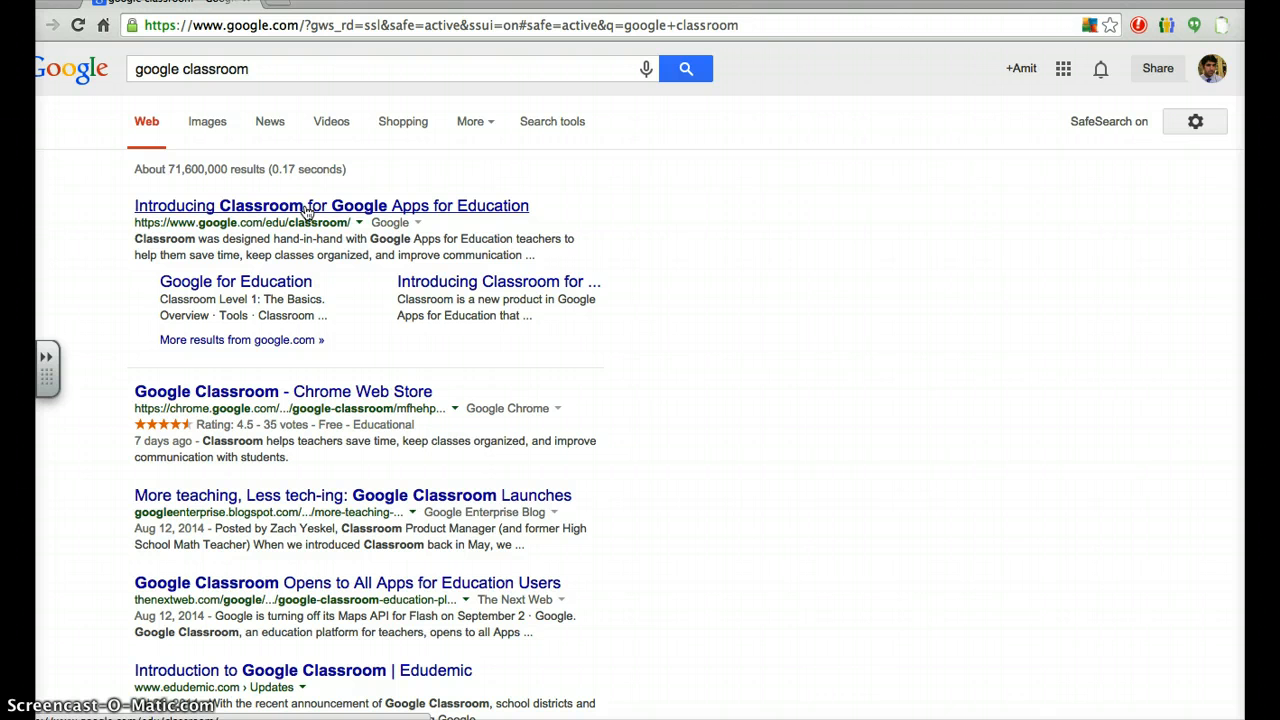
{"action": "left_click", "coordinate": [304, 204]}
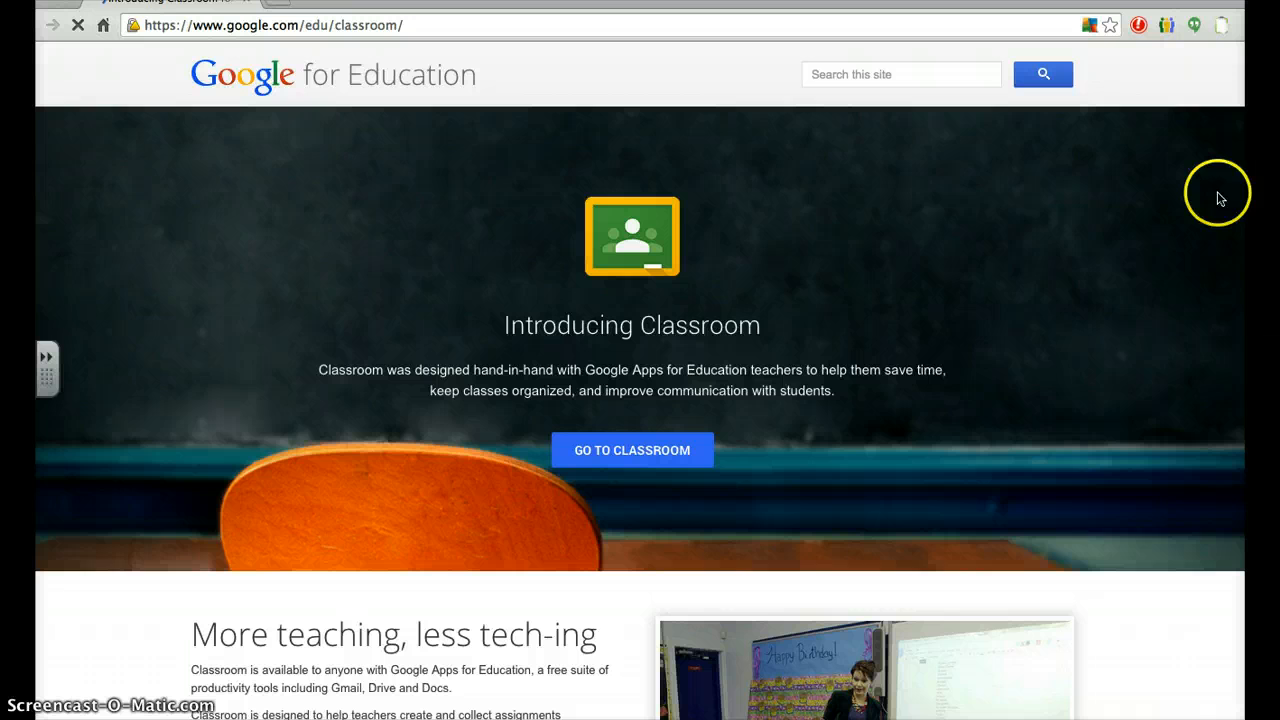
{"action": "scroll", "scroll_direction": "down", "scroll_amount": 3}
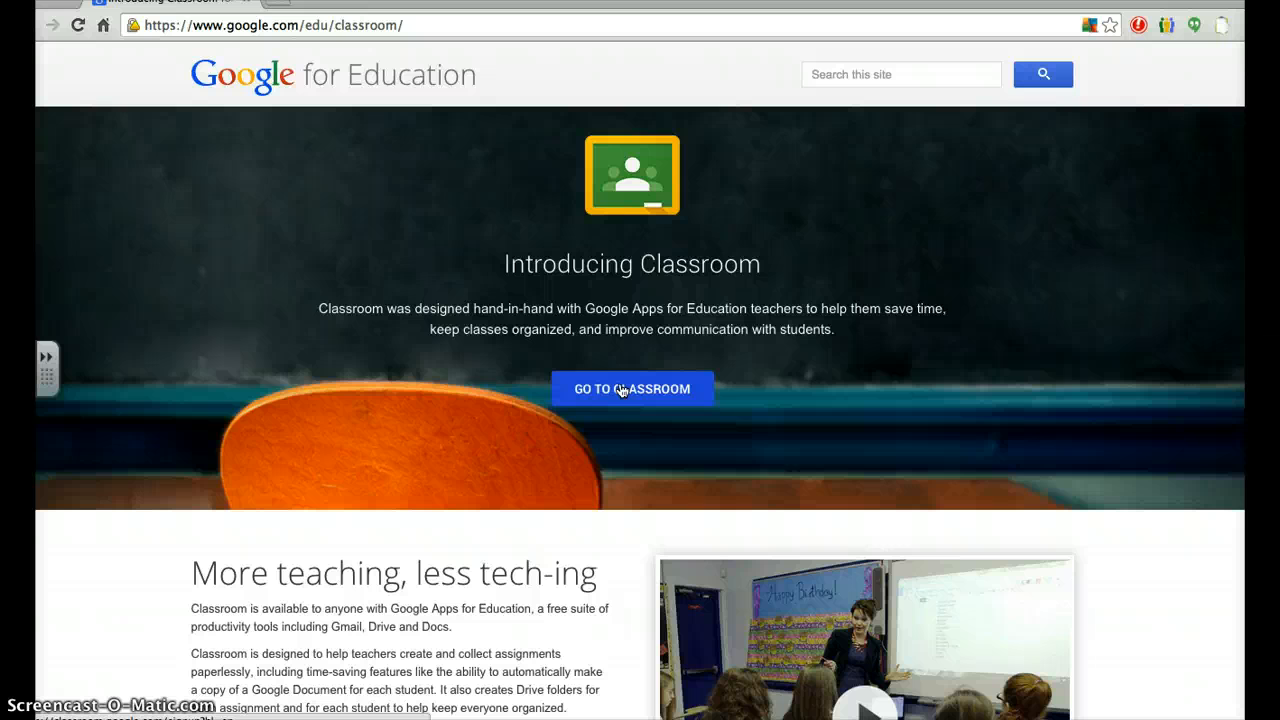
Head into Classroom via GO TO CLASSROOM on the Google for Education page.
{"action": "left_click", "coordinate": [632, 388]}
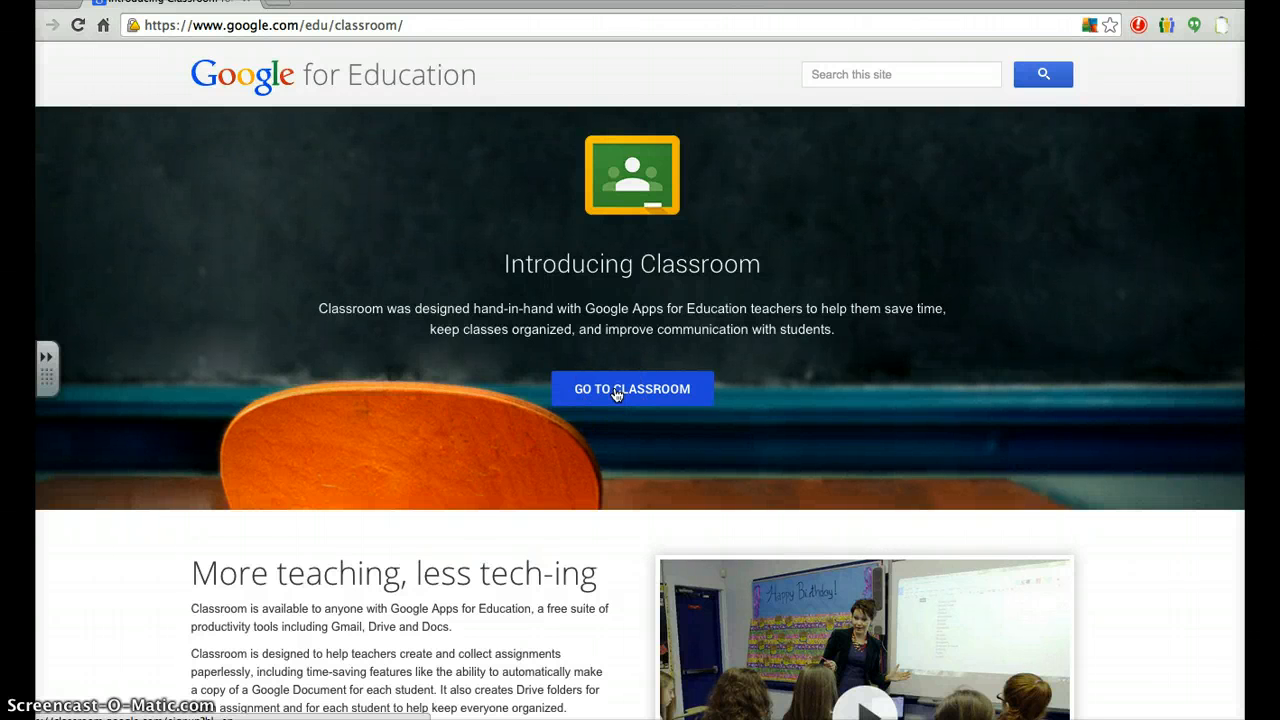
{"action": "scroll", "scroll_direction": "down", "scroll_amount": 3}
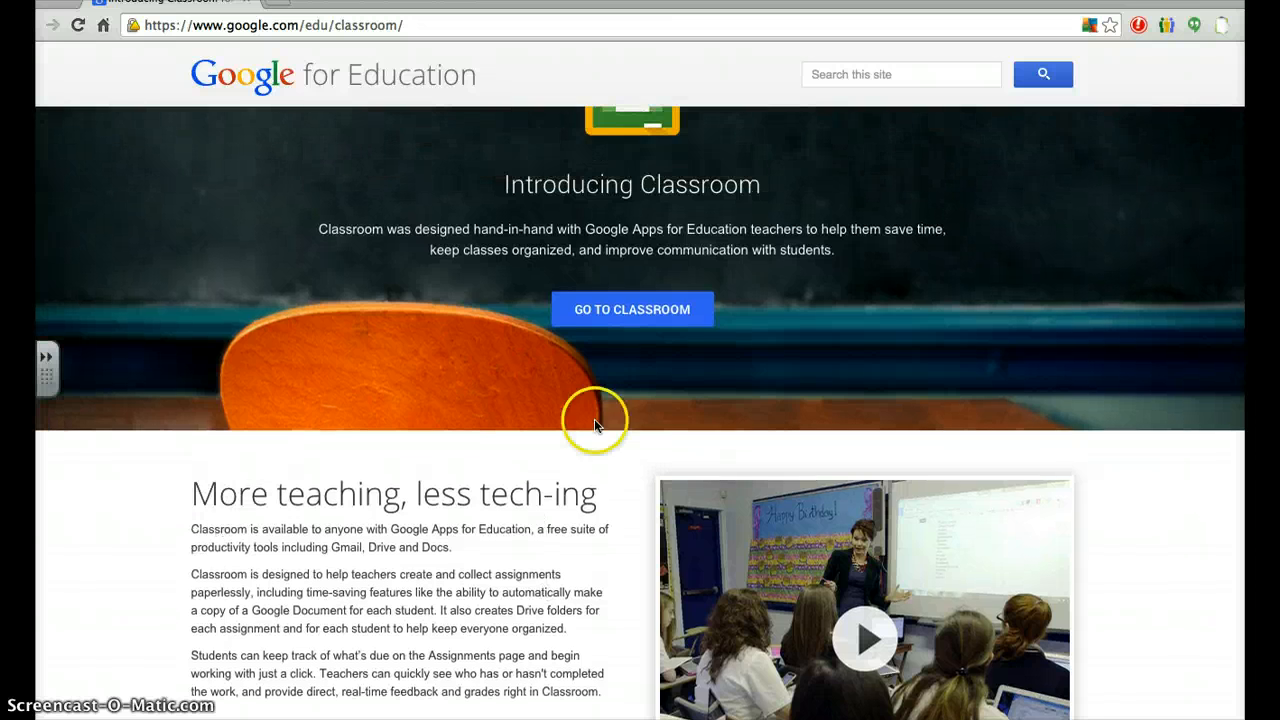
{"action": "left_click", "coordinate": [662, 308]}
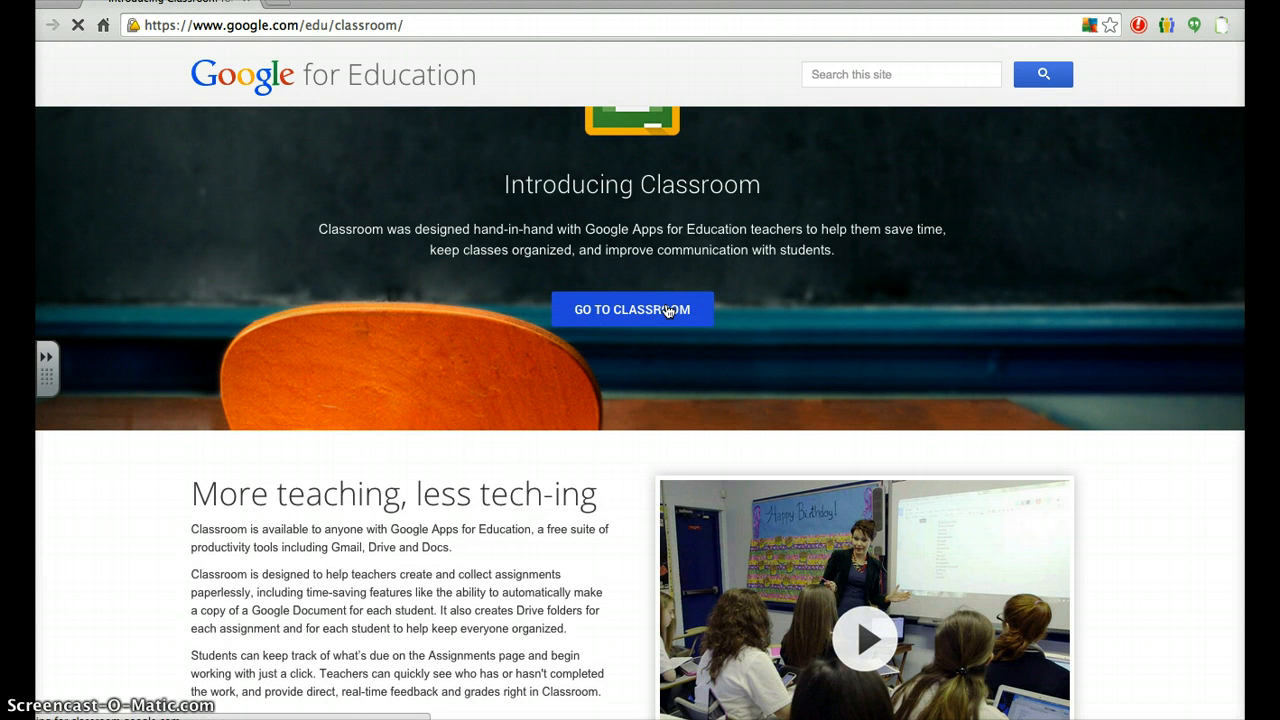
Load the Classroom Home page listing the five class cards.
{"action": "left_click", "coordinate": [632, 308]}
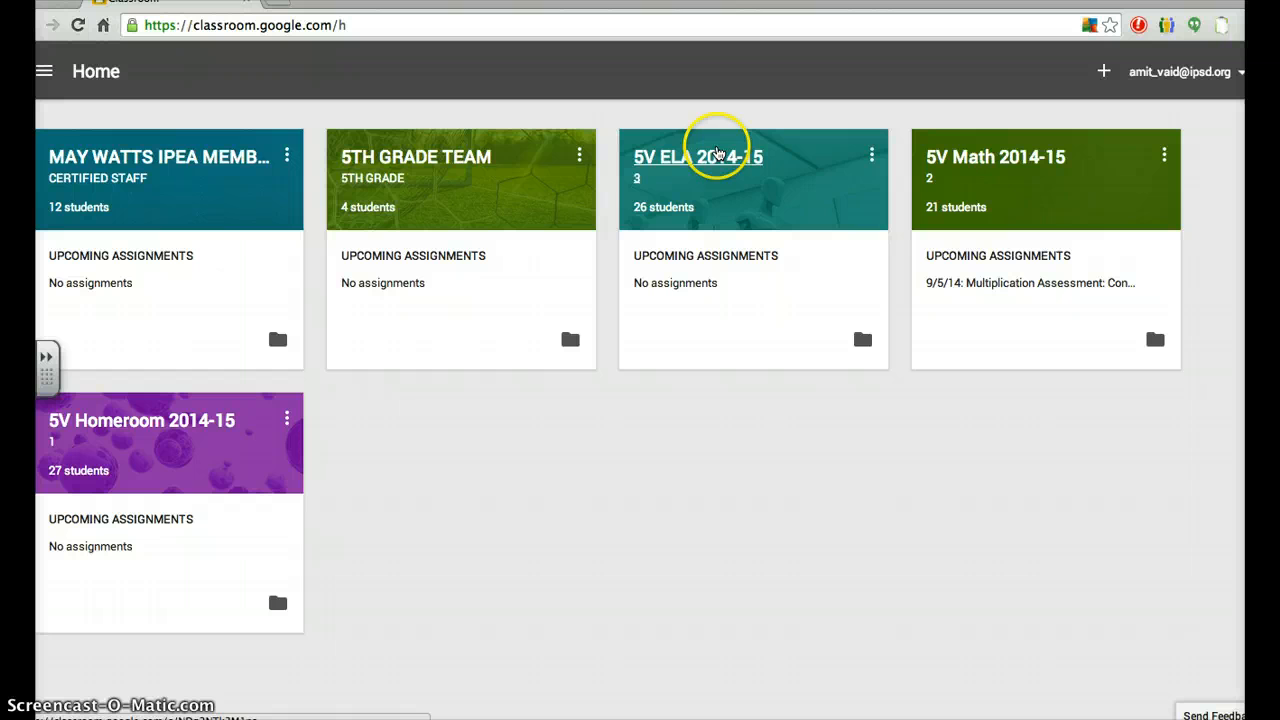
{"action": "mouse_move", "coordinate": [364, 212]}
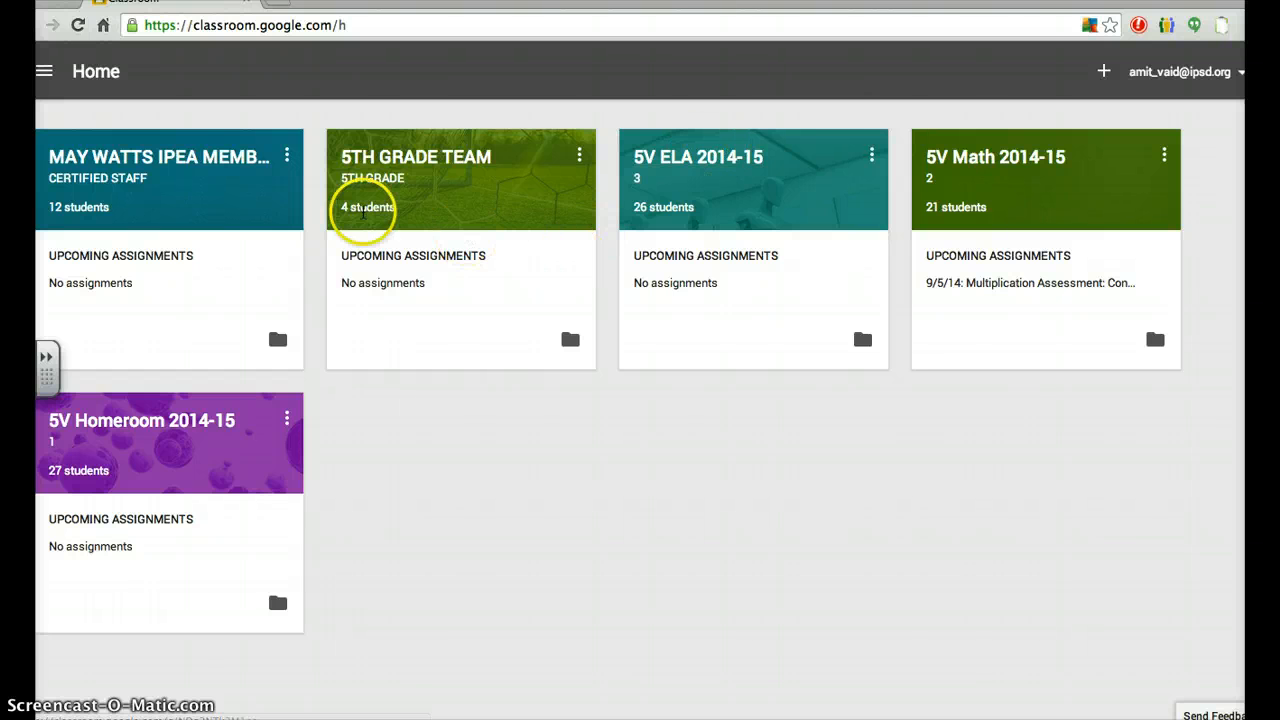
{"action": "mouse_move", "coordinate": [476, 322]}
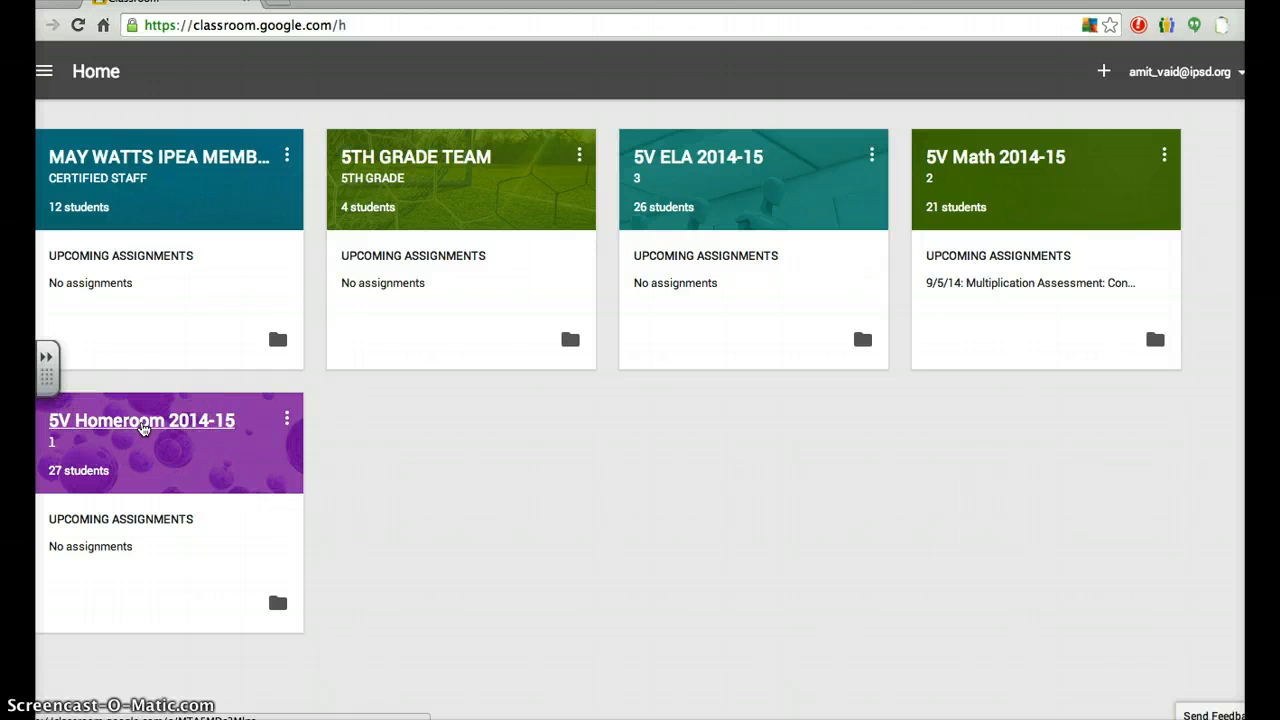
Open the 5V Homeroom 2014-15 class card to view its Stream.
{"action": "left_click", "coordinate": [142, 420]}
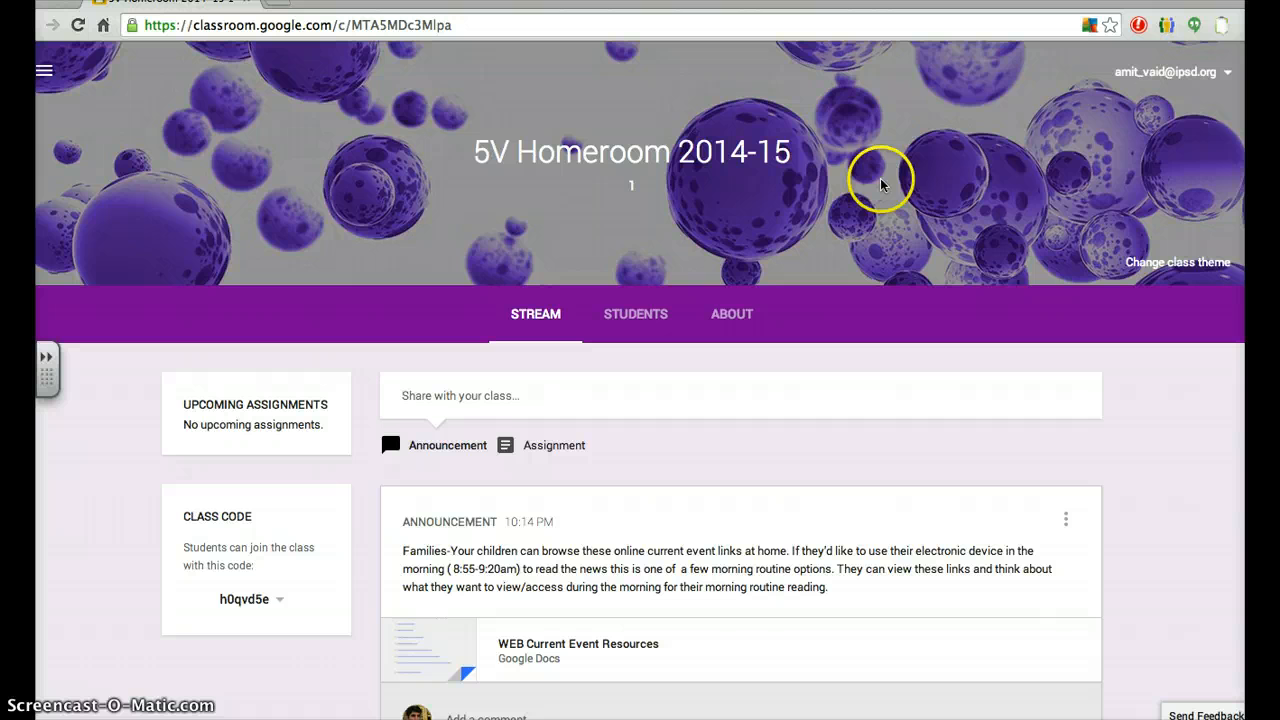
{"action": "mouse_move", "coordinate": [1060, 168]}
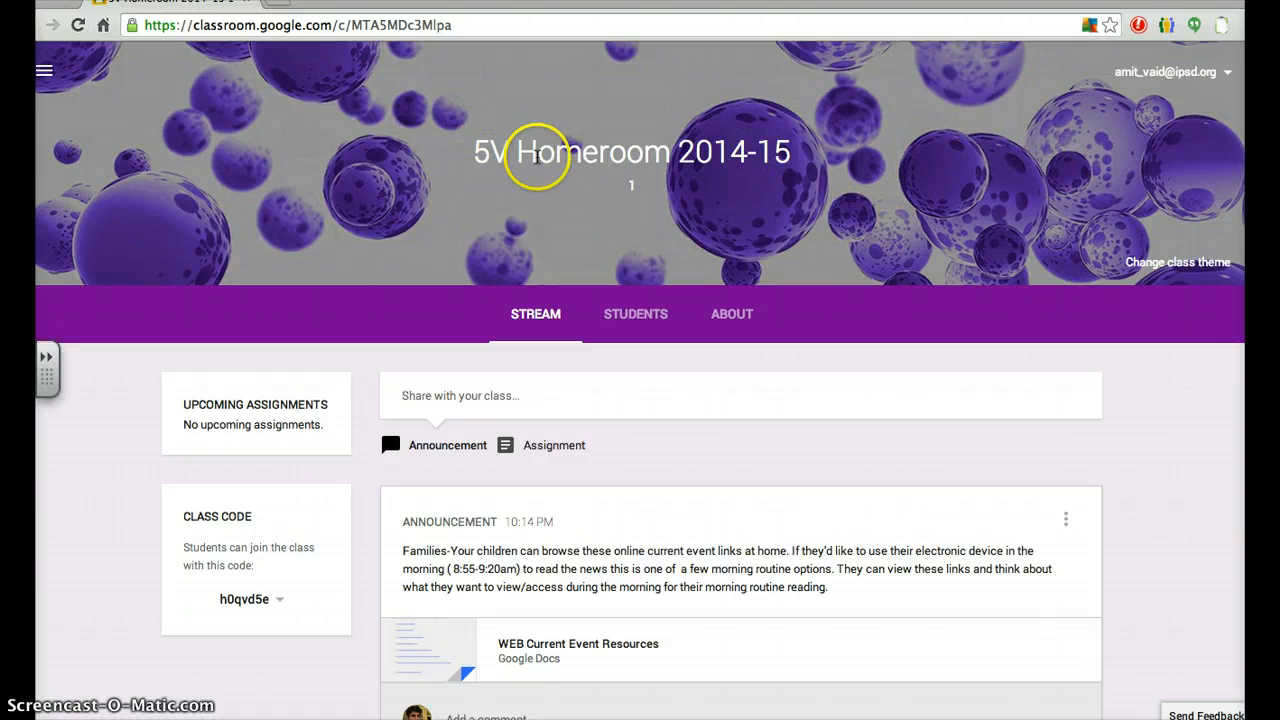
{"action": "mouse_move", "coordinate": [656, 182]}
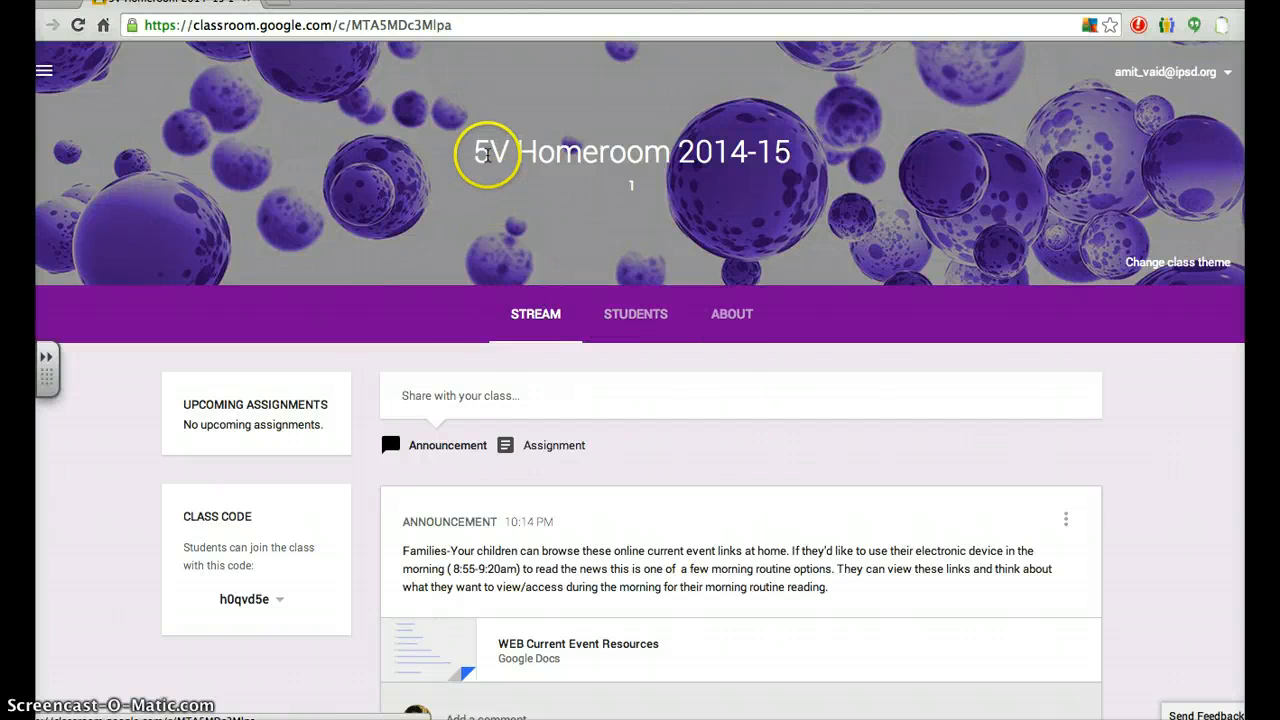
{"action": "mouse_move", "coordinate": [536, 314]}
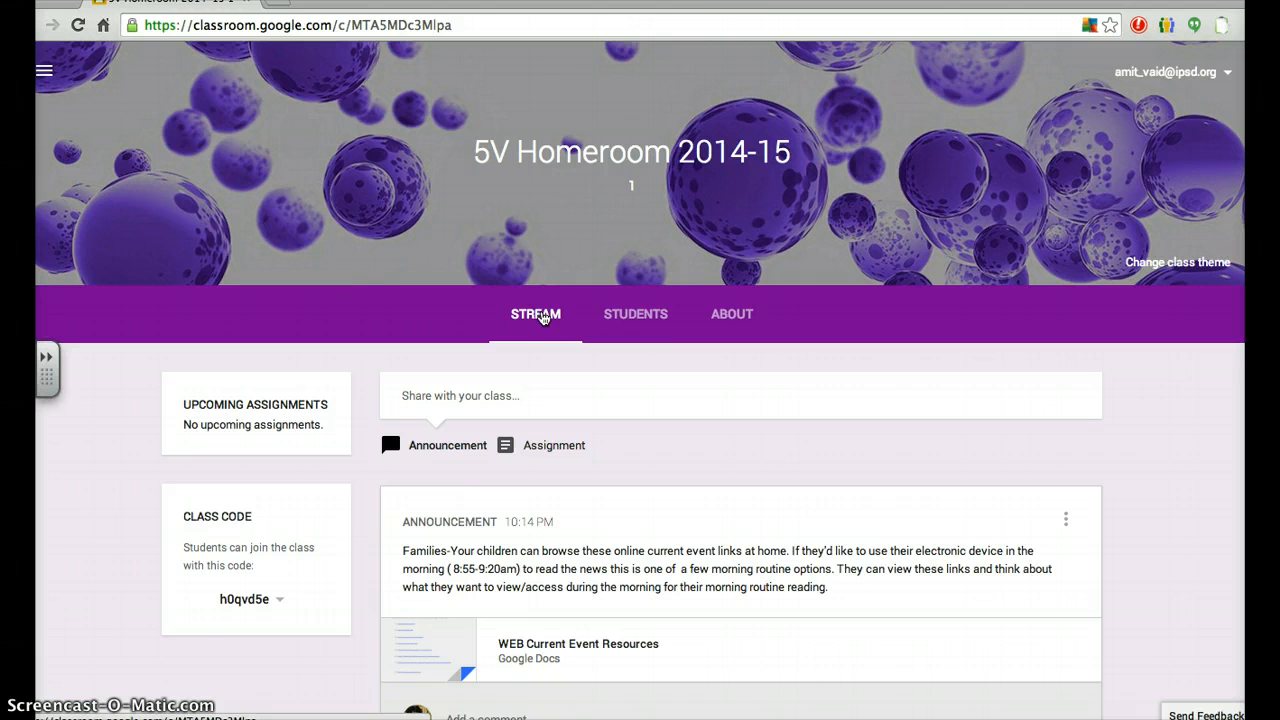
{"action": "mouse_move", "coordinate": [690, 322]}
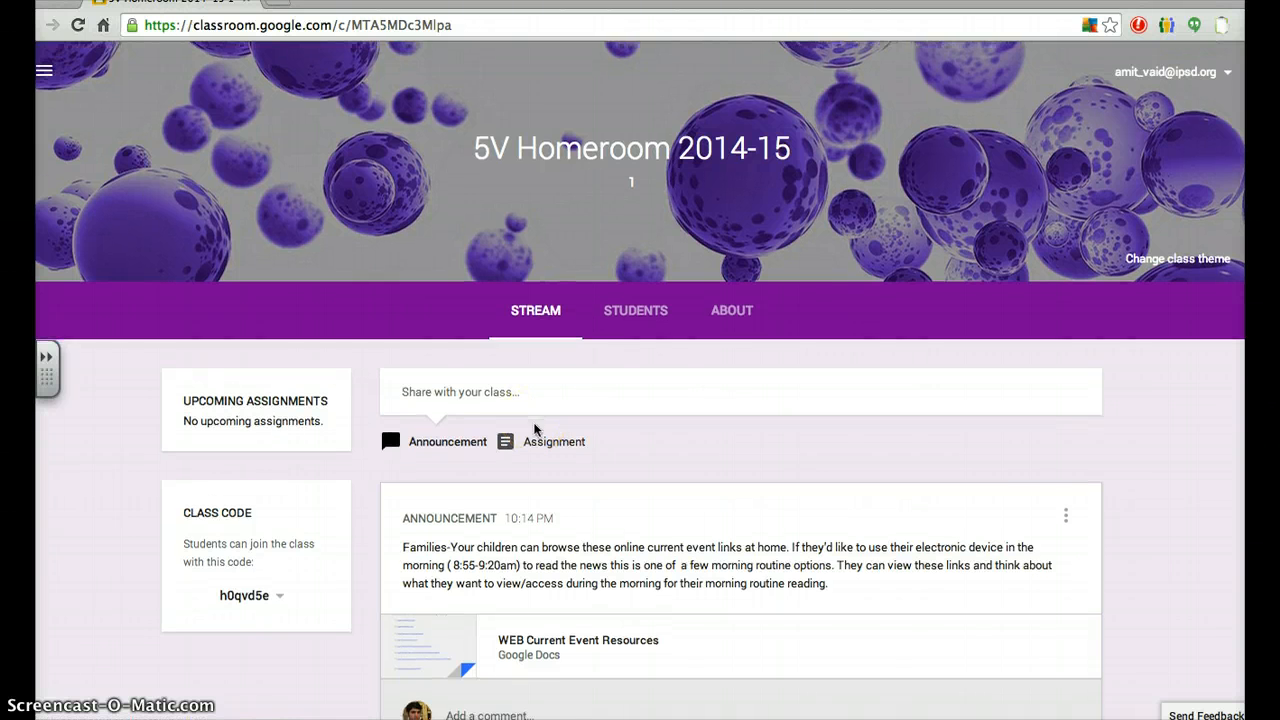
{"action": "scroll", "scroll_direction": "down", "scroll_amount": 3}
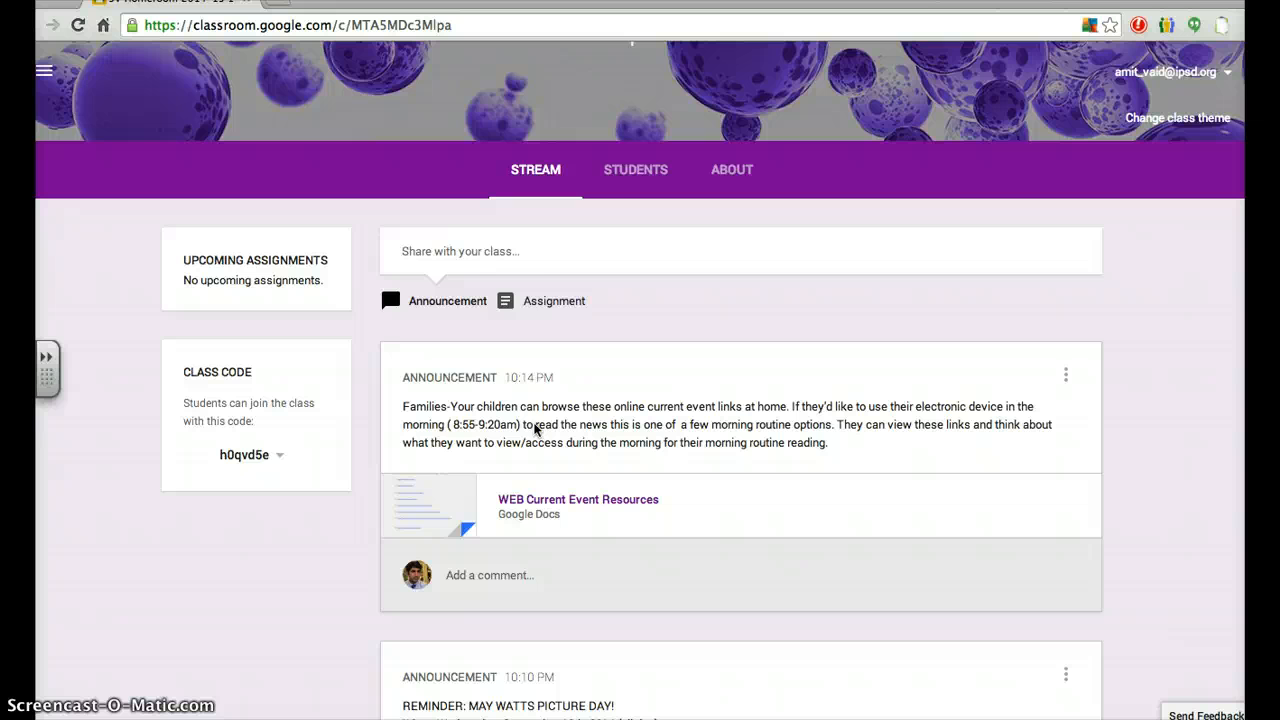
{"action": "left_click", "coordinate": [636, 168]}
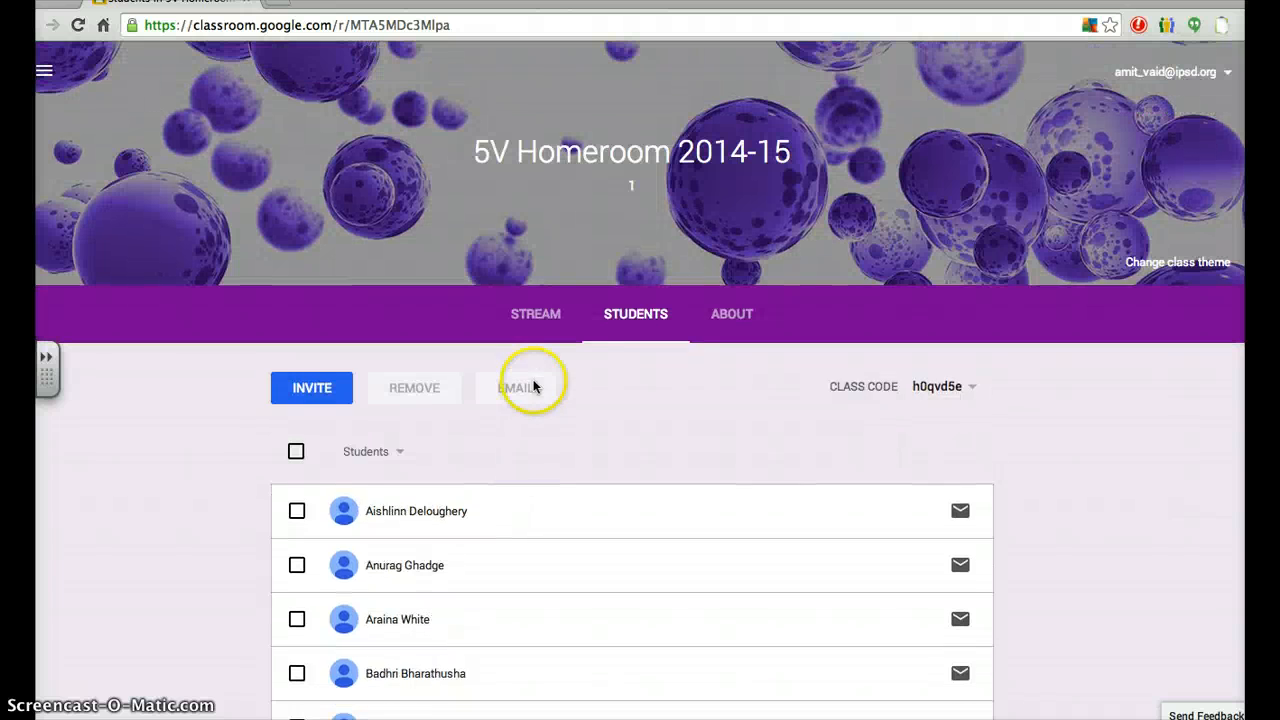
{"action": "left_click", "coordinate": [536, 312]}
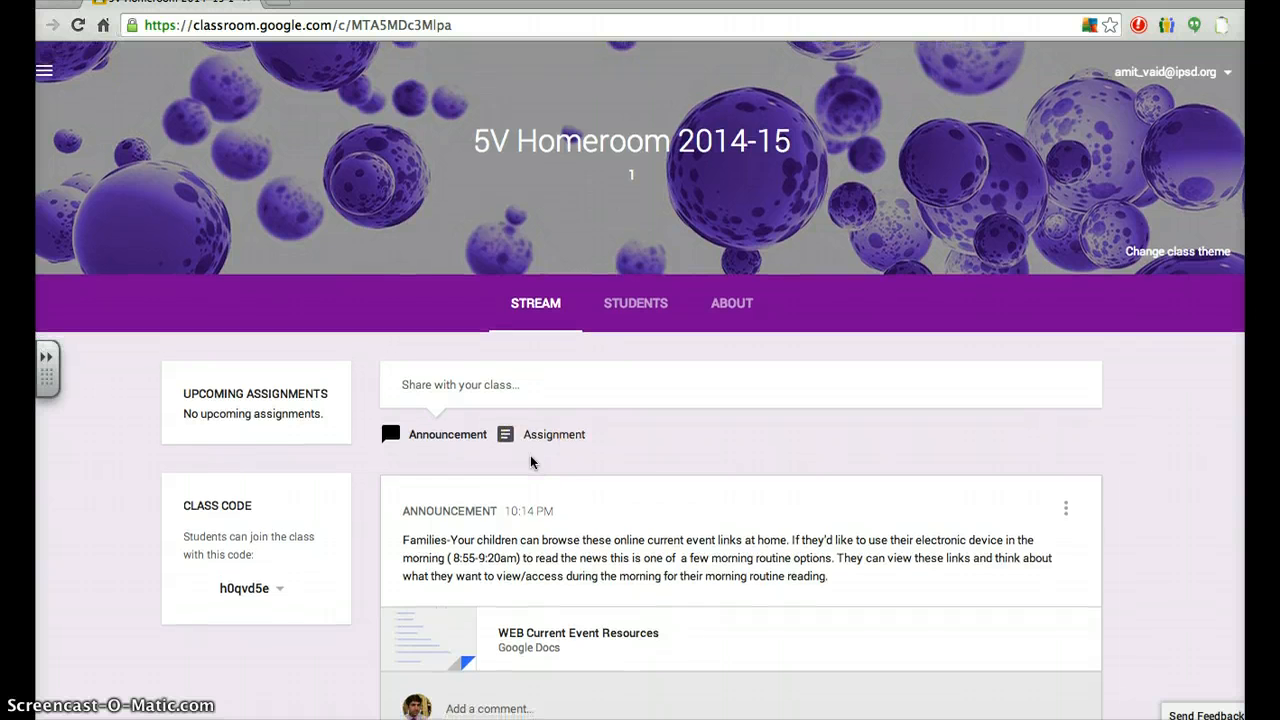
{"action": "scroll", "scroll_direction": "down", "scroll_amount": 3}
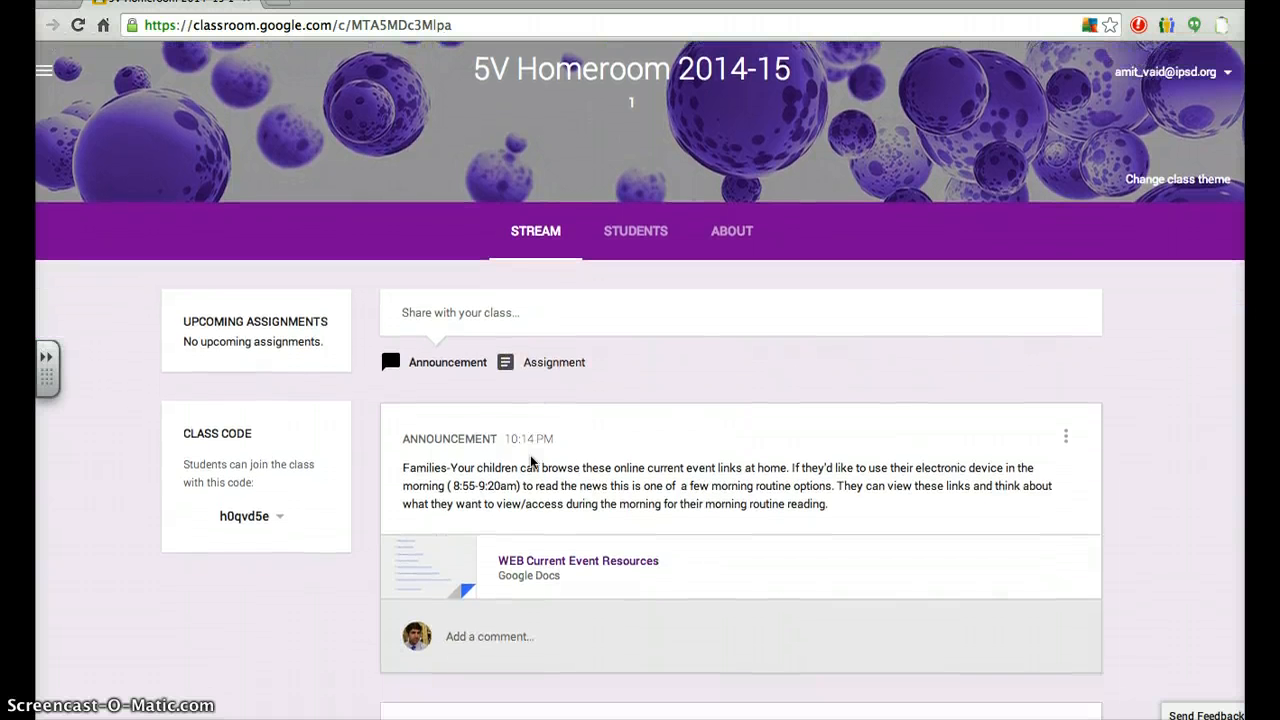
{"action": "left_click", "coordinate": [480, 320]}
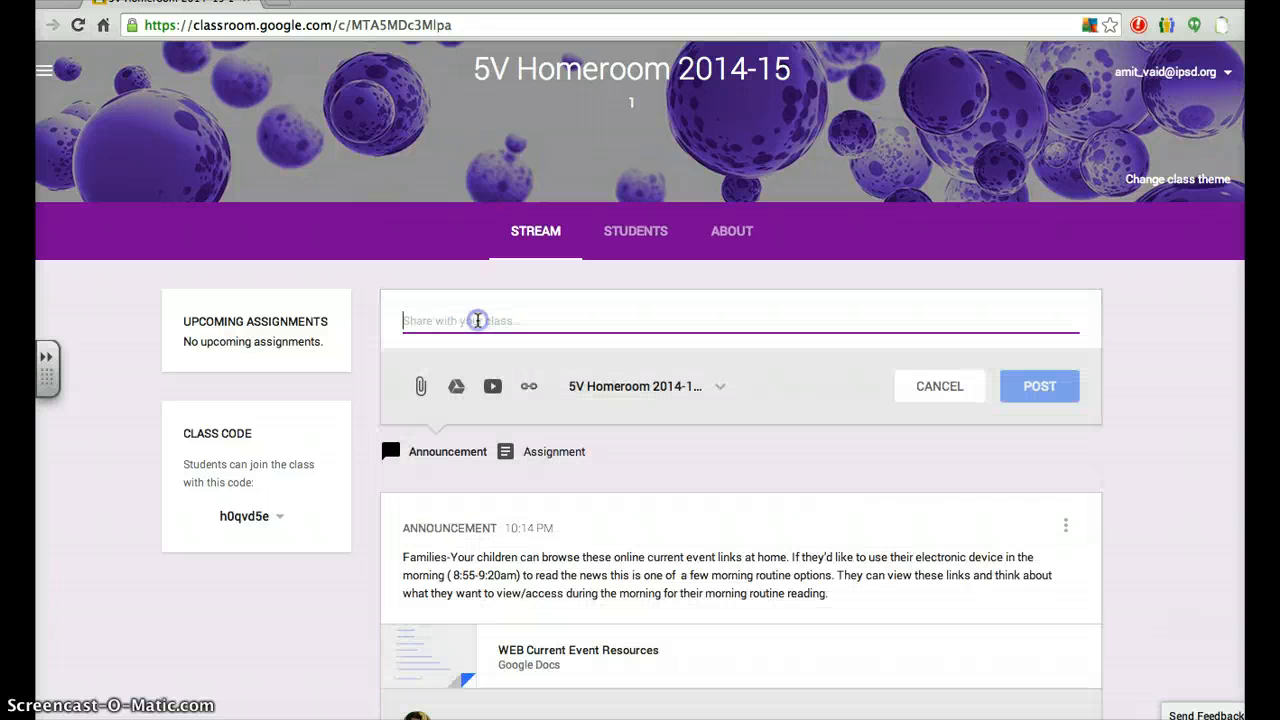
{"action": "mouse_move", "coordinate": [464, 370]}
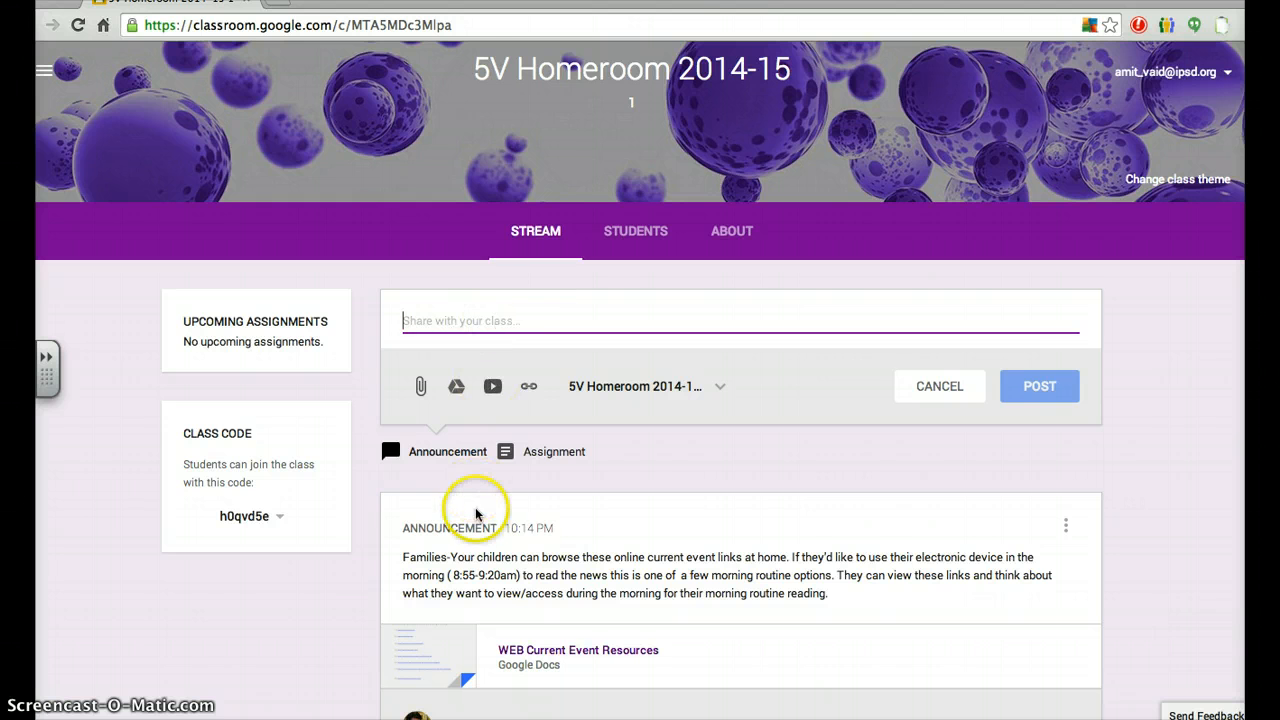
{"action": "scroll", "scroll_direction": "down", "scroll_amount": 3}
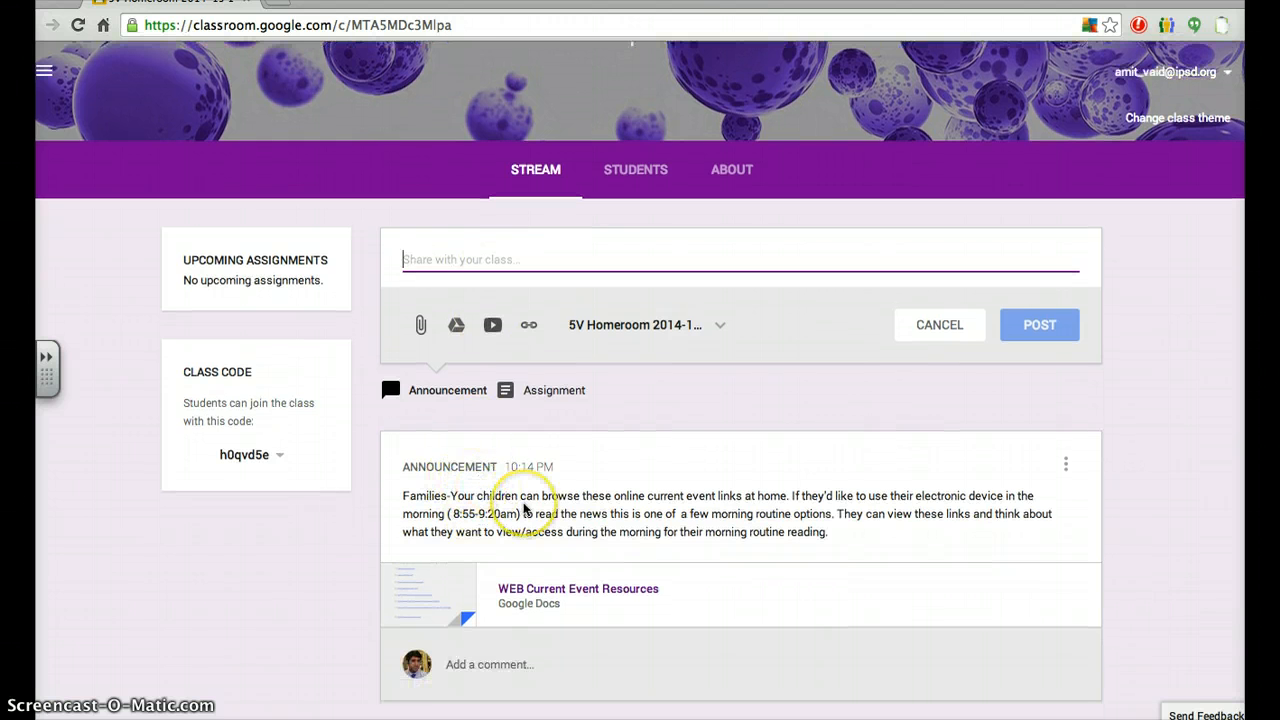
{"action": "mouse_move", "coordinate": [892, 312]}
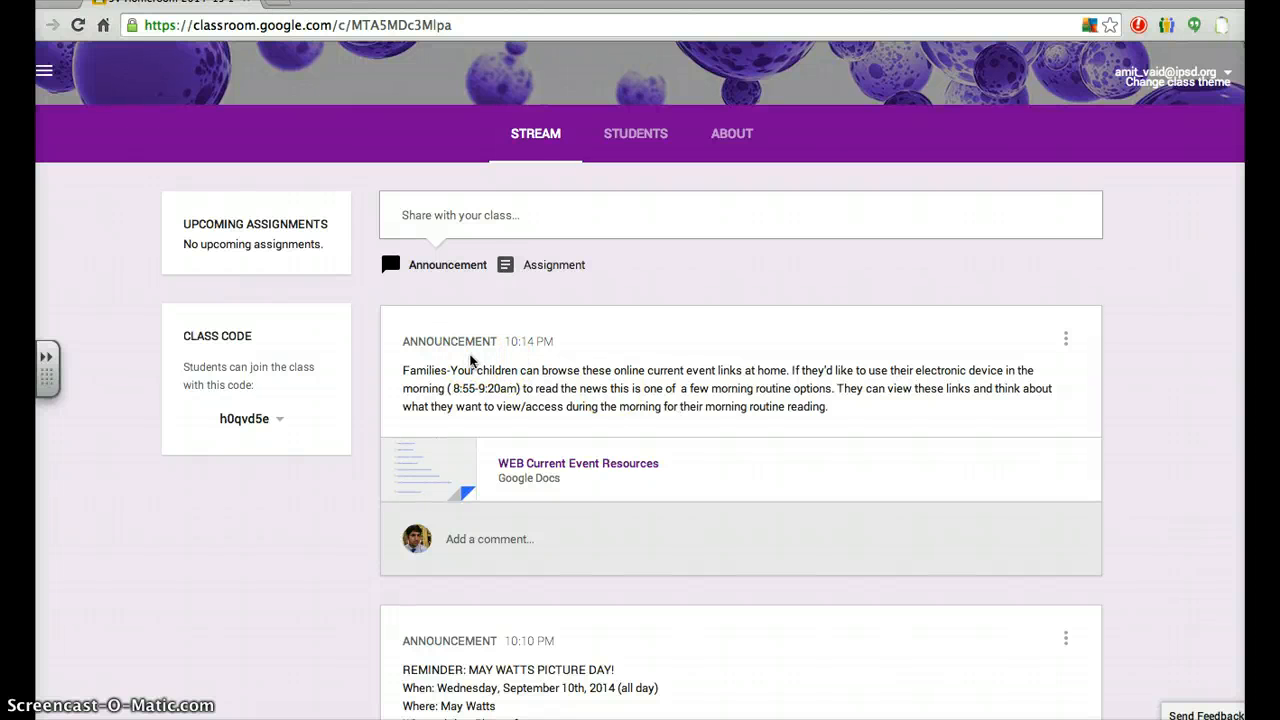
{"action": "scroll", "scroll_direction": "down", "scroll_amount": 3}
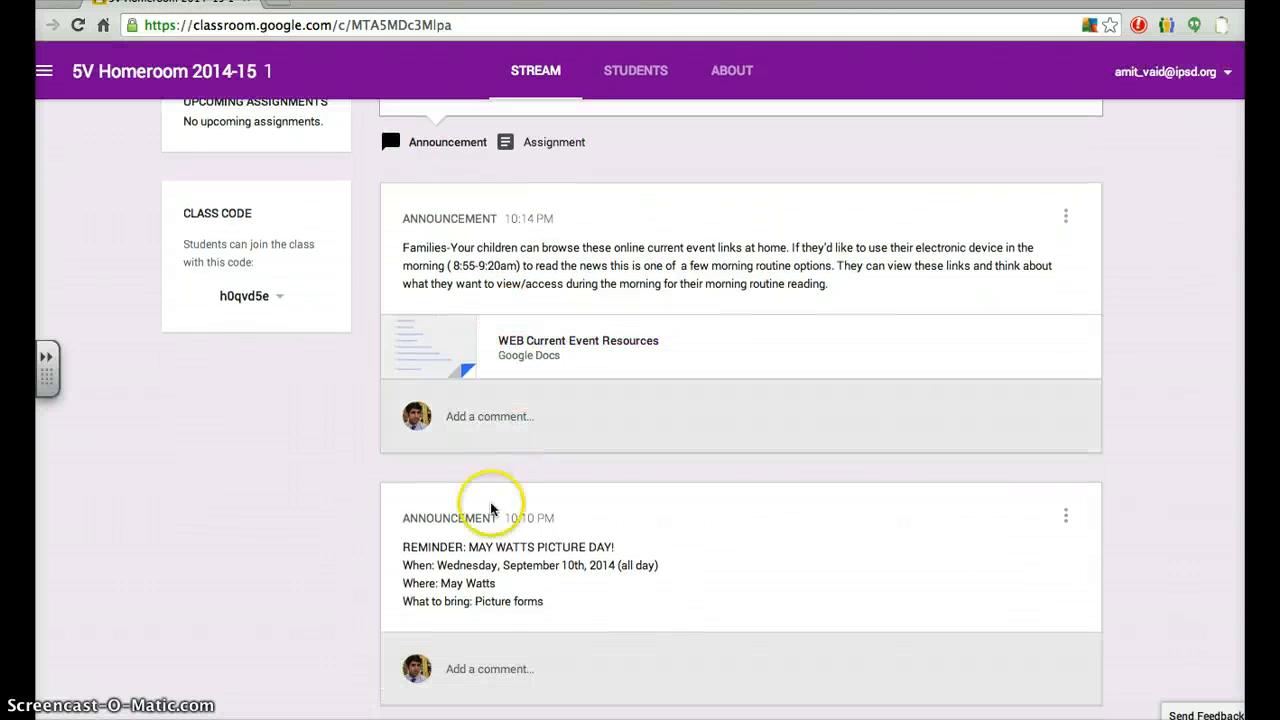
{"action": "mouse_move", "coordinate": [478, 536]}
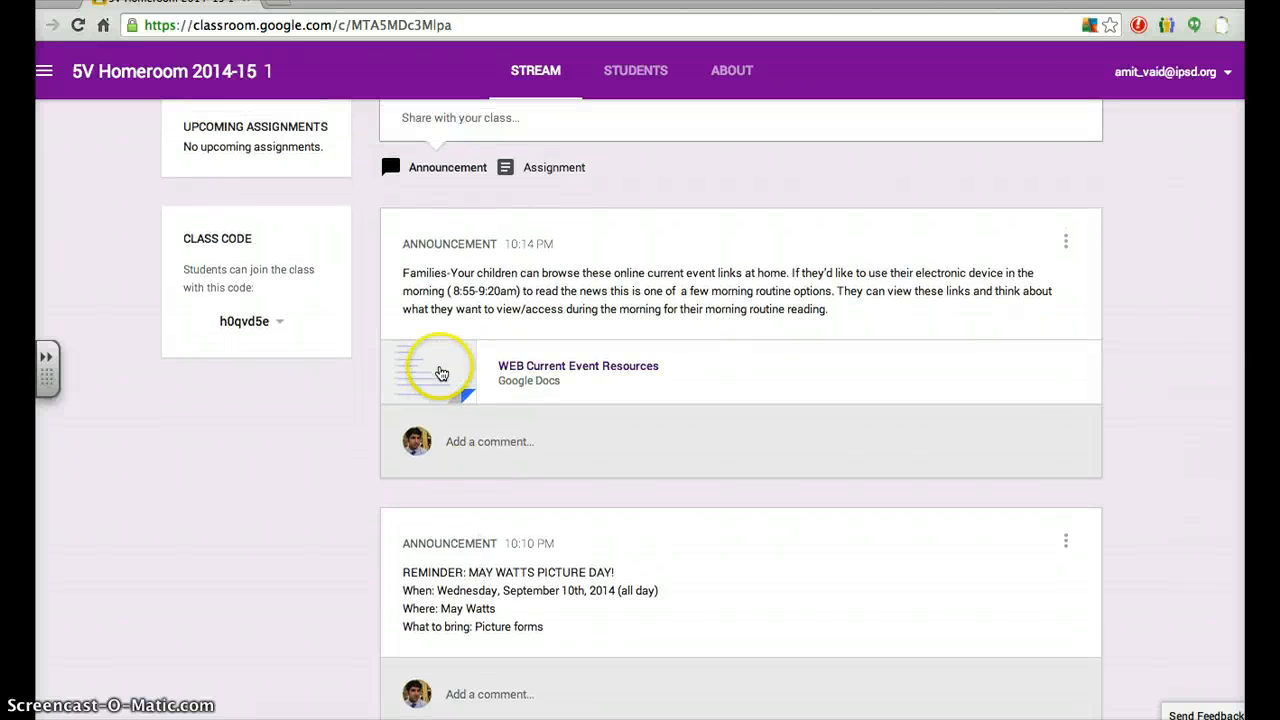
{"action": "mouse_move", "coordinate": [504, 244]}
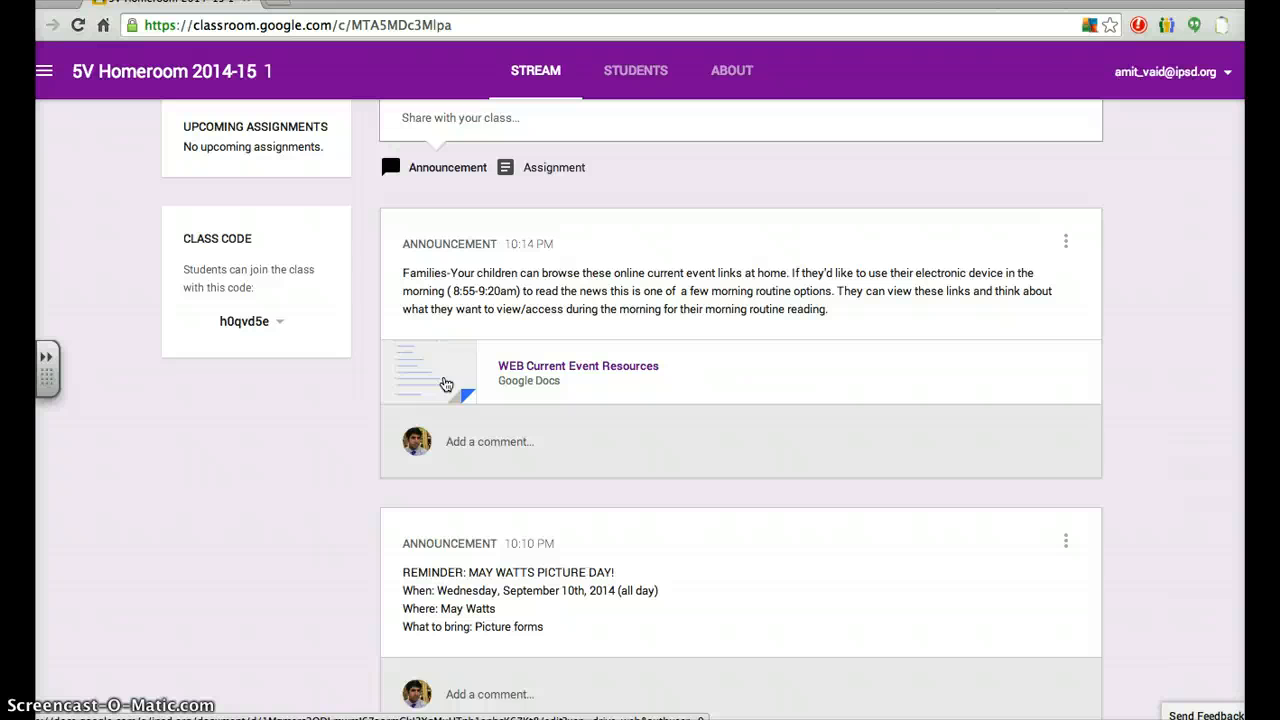
{"action": "scroll", "scroll_direction": "down", "scroll_amount": 3}
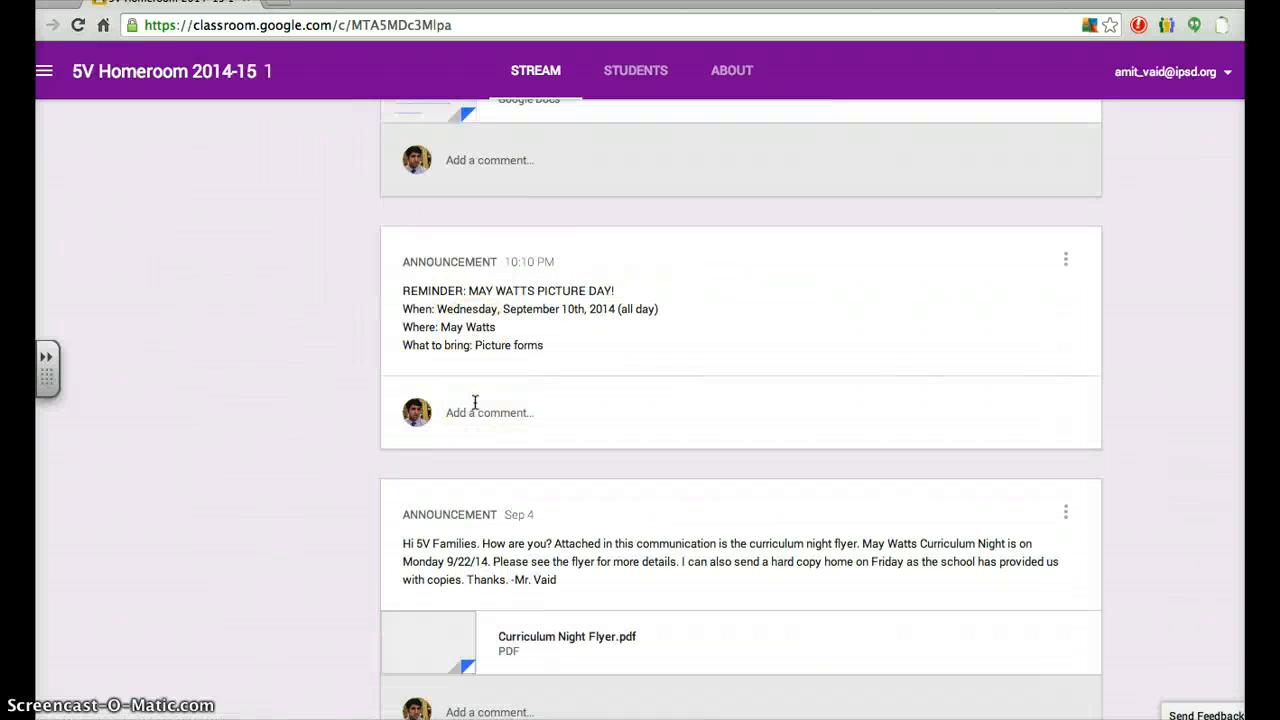
{"action": "scroll", "scroll_direction": "down", "scroll_amount": 3}
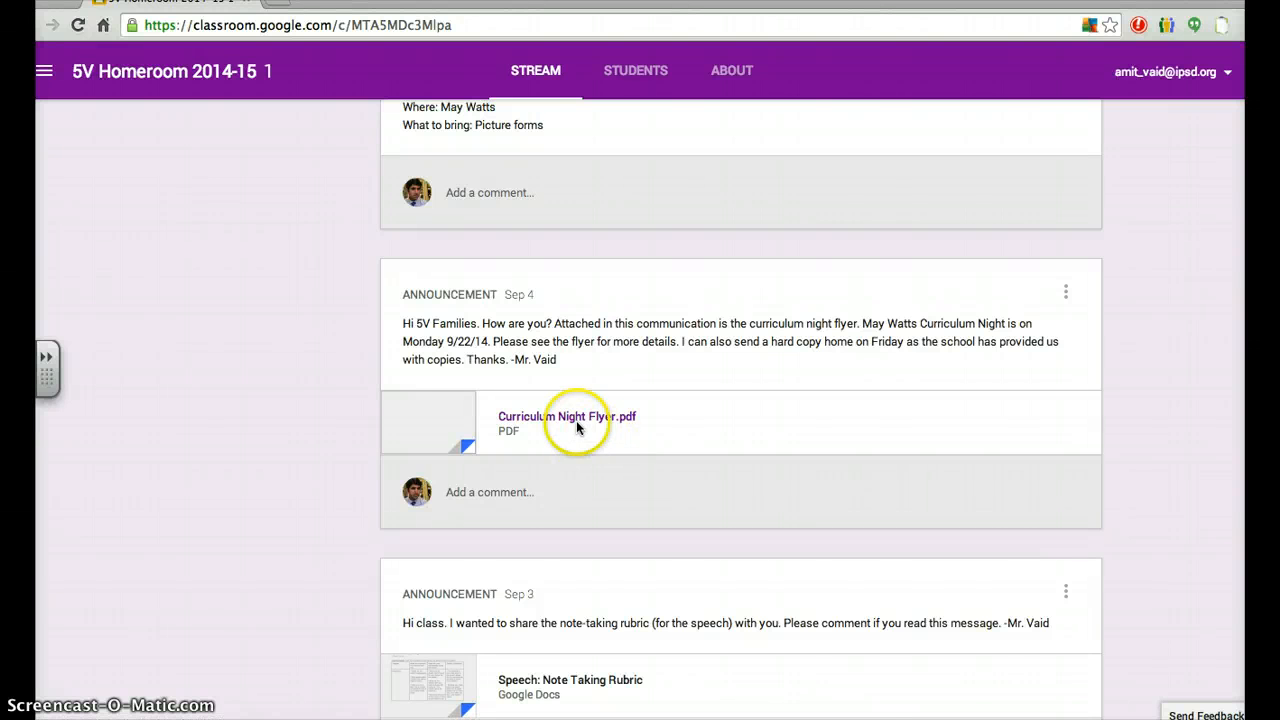
{"action": "mouse_move", "coordinate": [532, 294]}
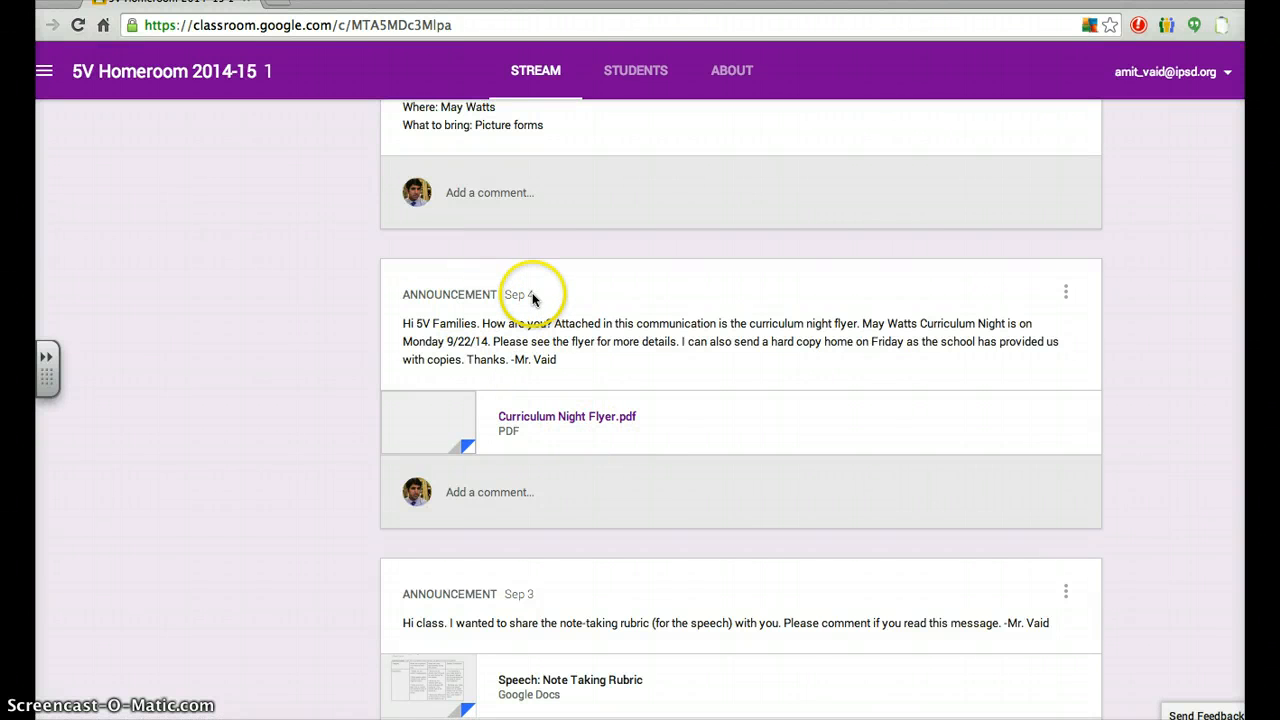
{"action": "mouse_move", "coordinate": [508, 400]}
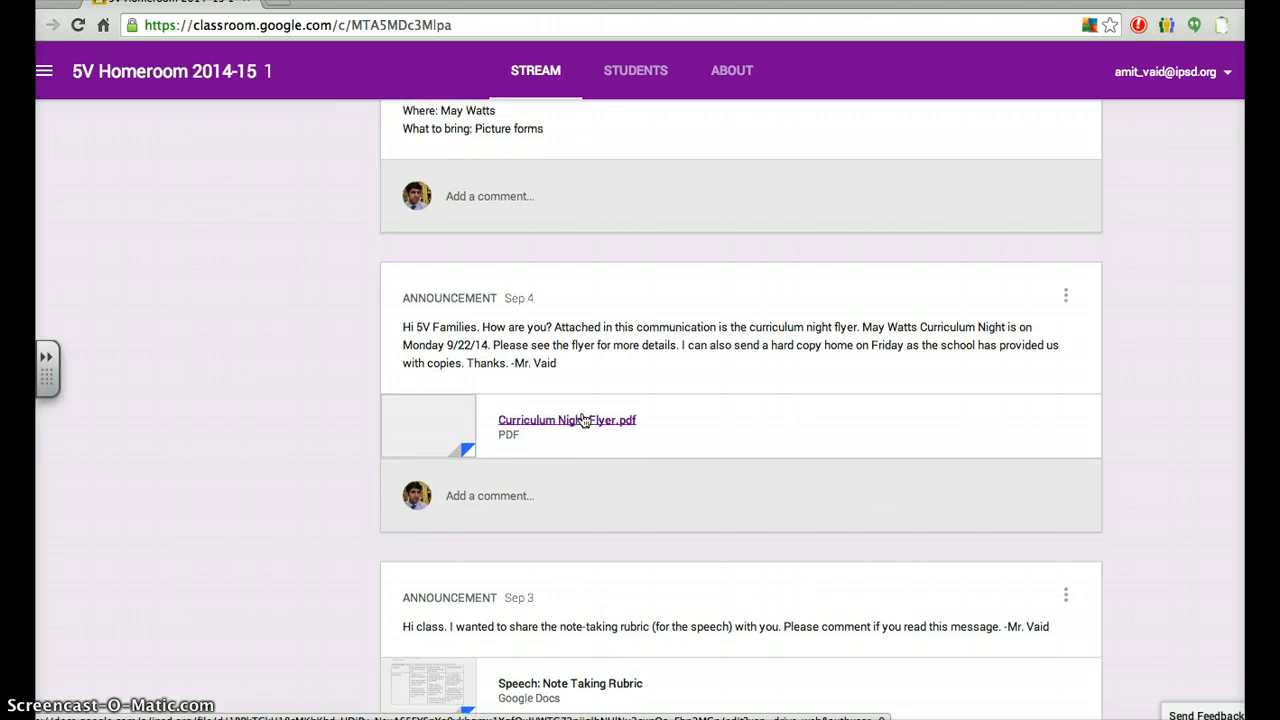
{"action": "scroll", "scroll_direction": "up", "scroll_amount": 3}
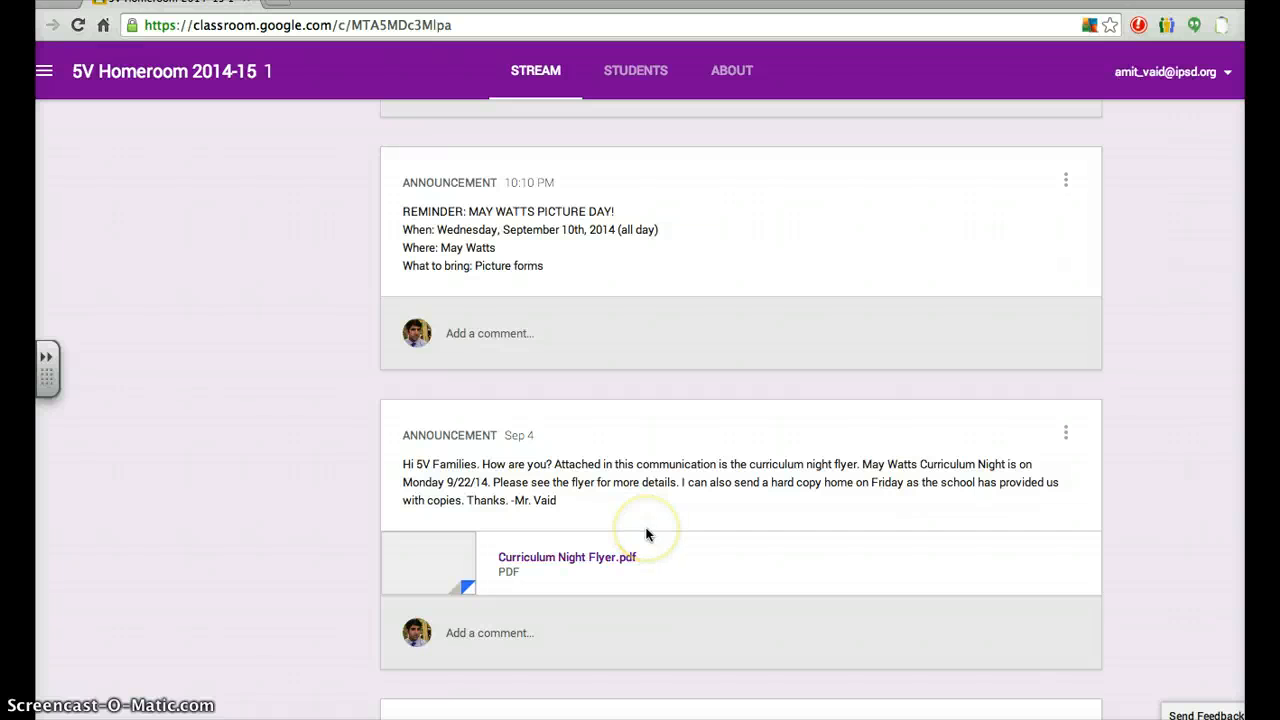
{"action": "mouse_move", "coordinate": [604, 560]}
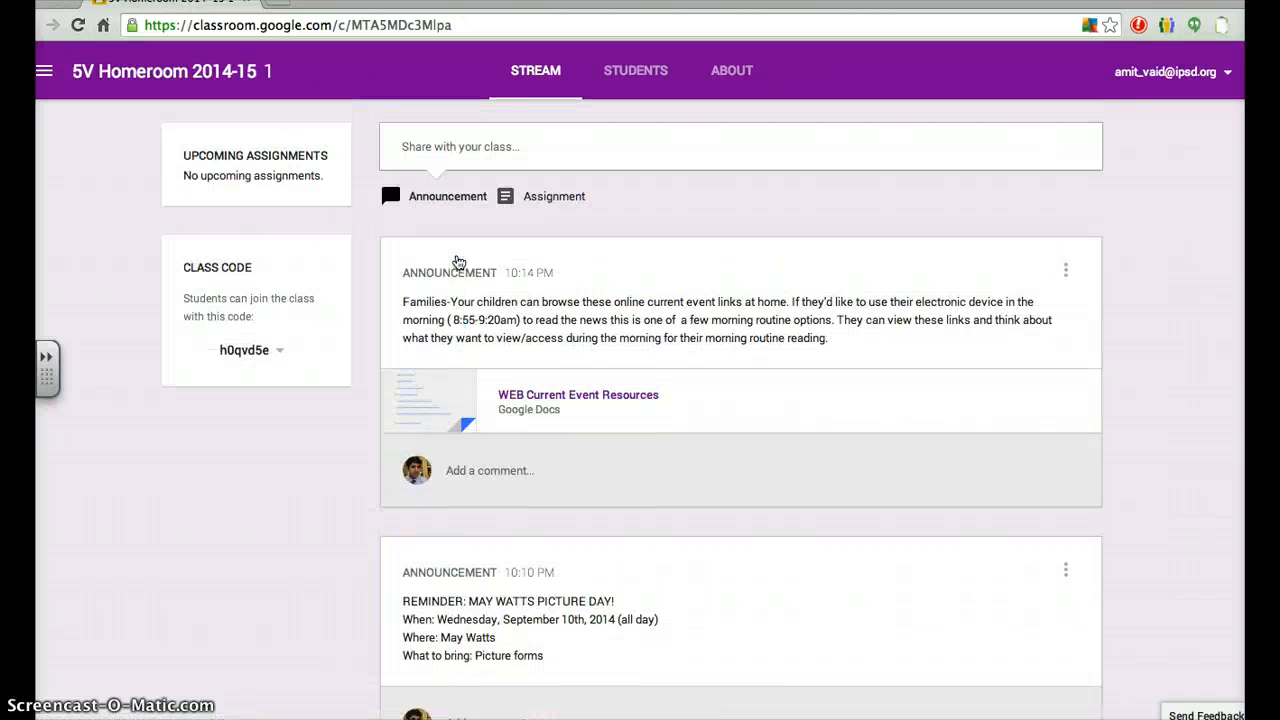
{"action": "scroll", "scroll_direction": "down", "scroll_amount": 3}
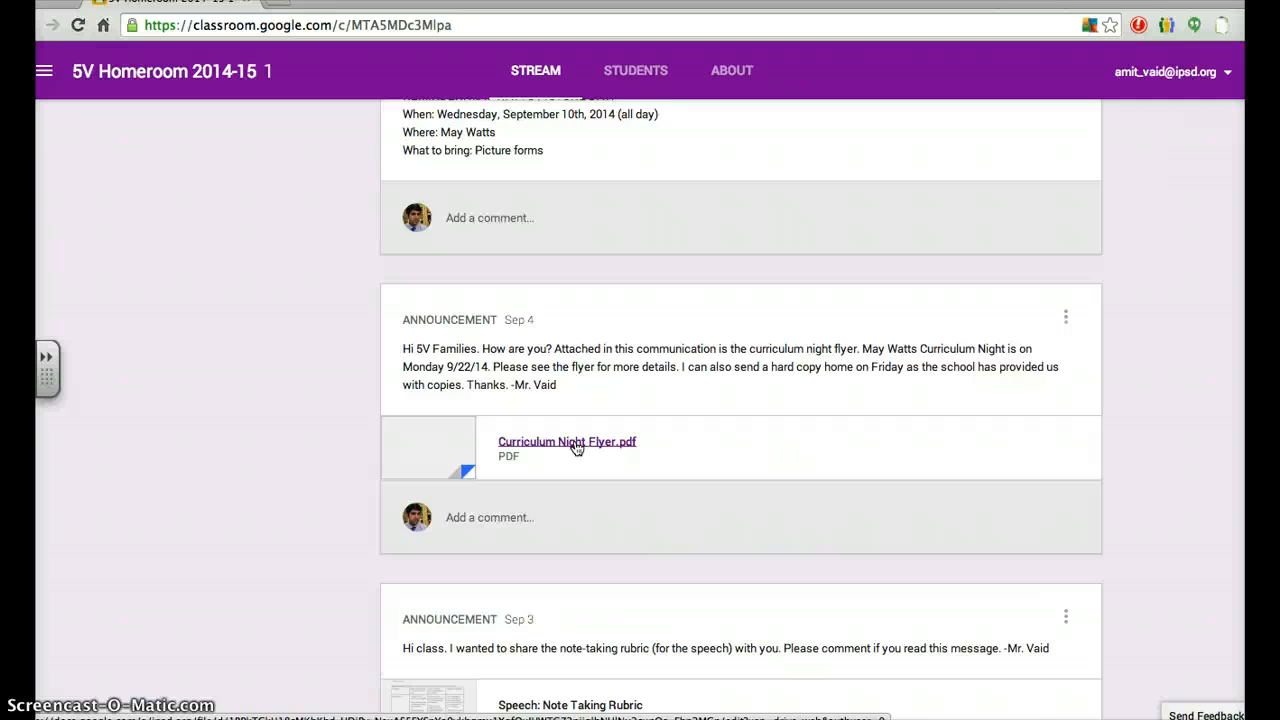
{"action": "scroll", "scroll_direction": "up", "scroll_amount": 3}
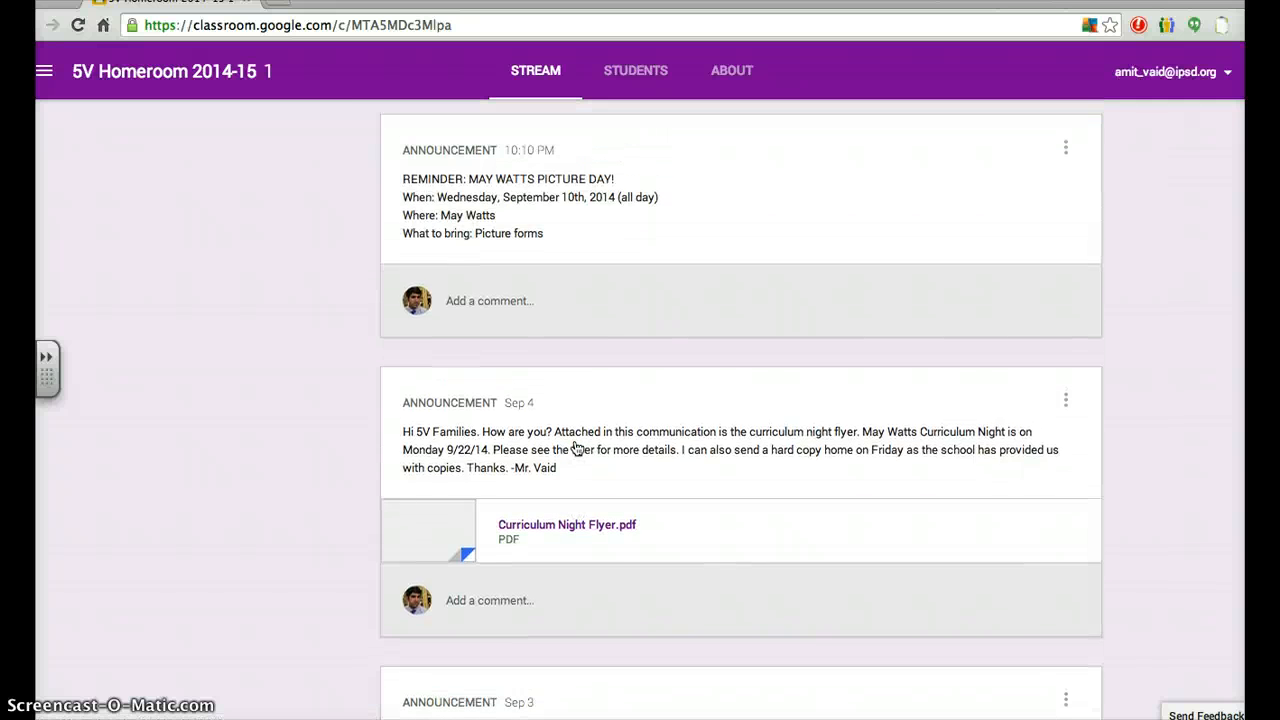
{"action": "scroll", "scroll_direction": "up", "scroll_amount": 3}
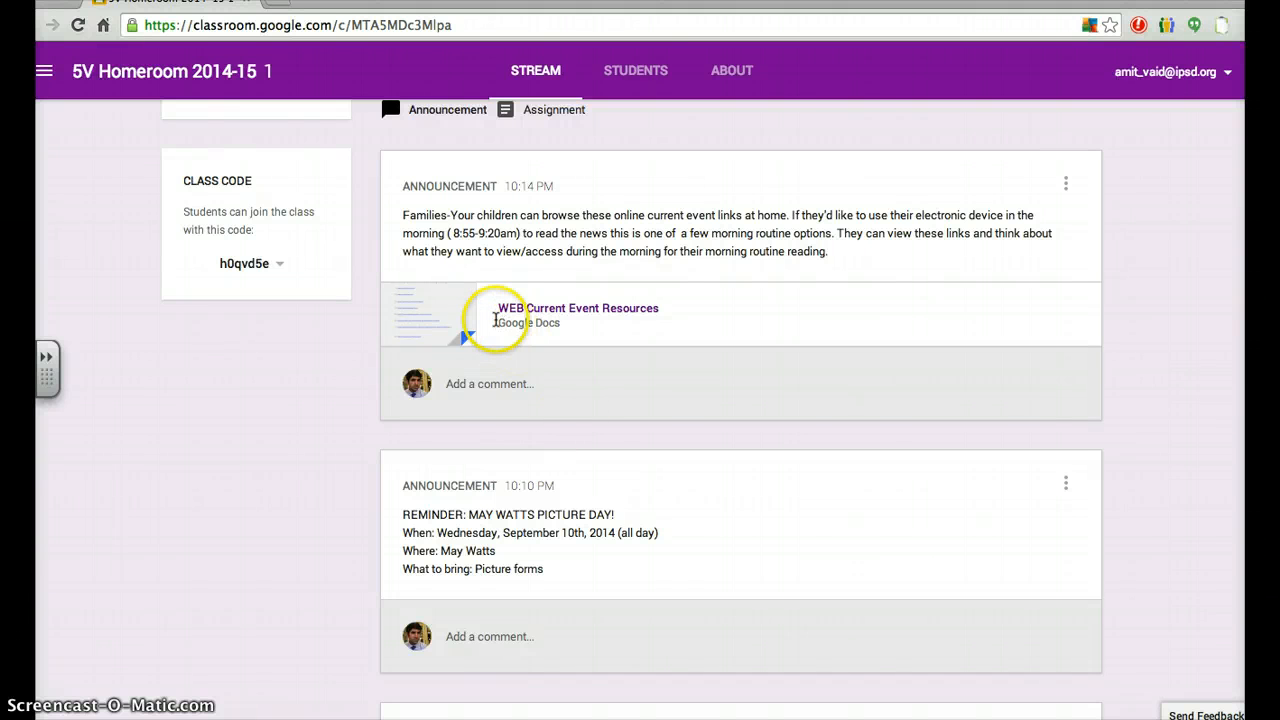
{"action": "mouse_move", "coordinate": [492, 320]}
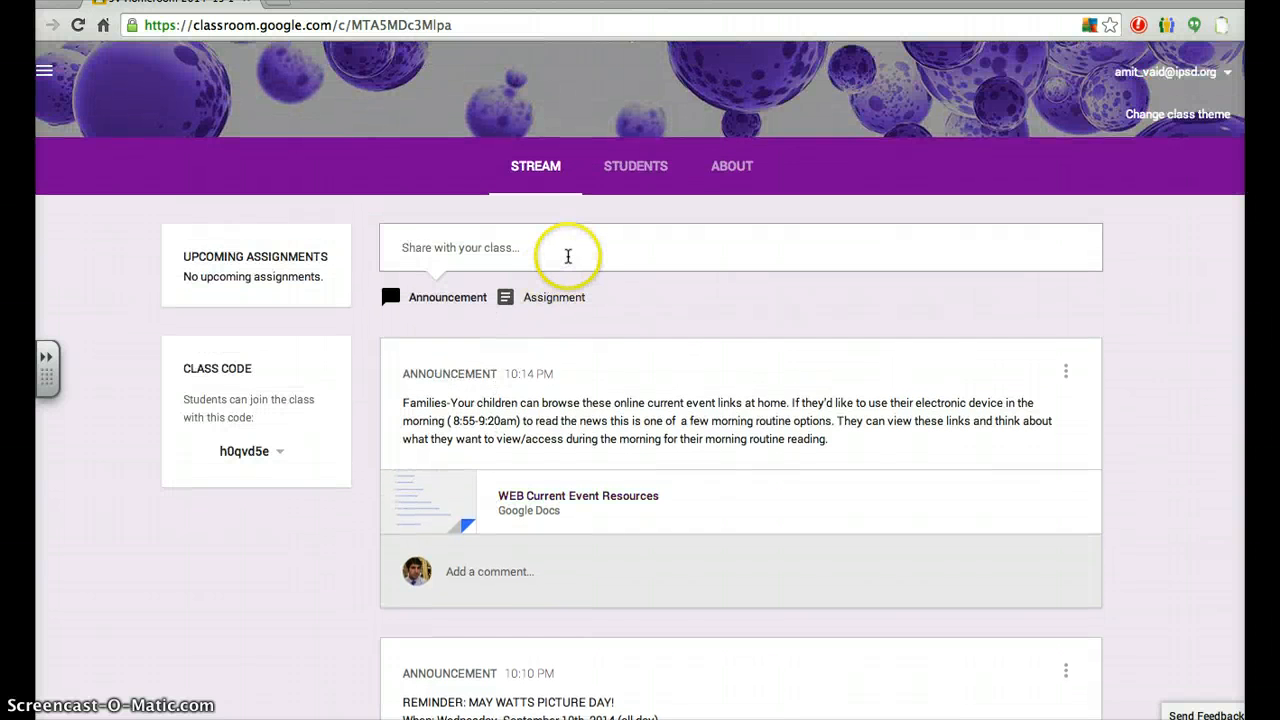
{"action": "left_click", "coordinate": [582, 248]}
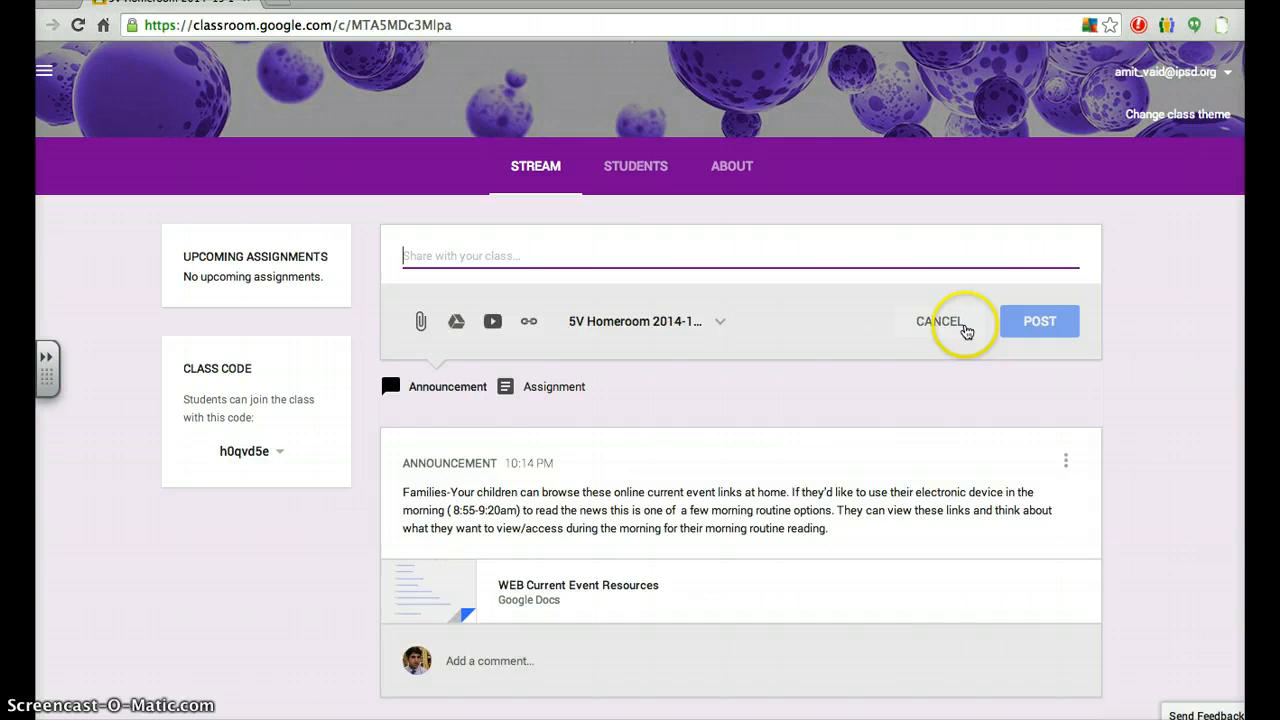
Expand the 'Share with your class...' announcement composer.
{"action": "left_click", "coordinate": [968, 320]}
{"action": "type", "text": "I am making an announcement."}
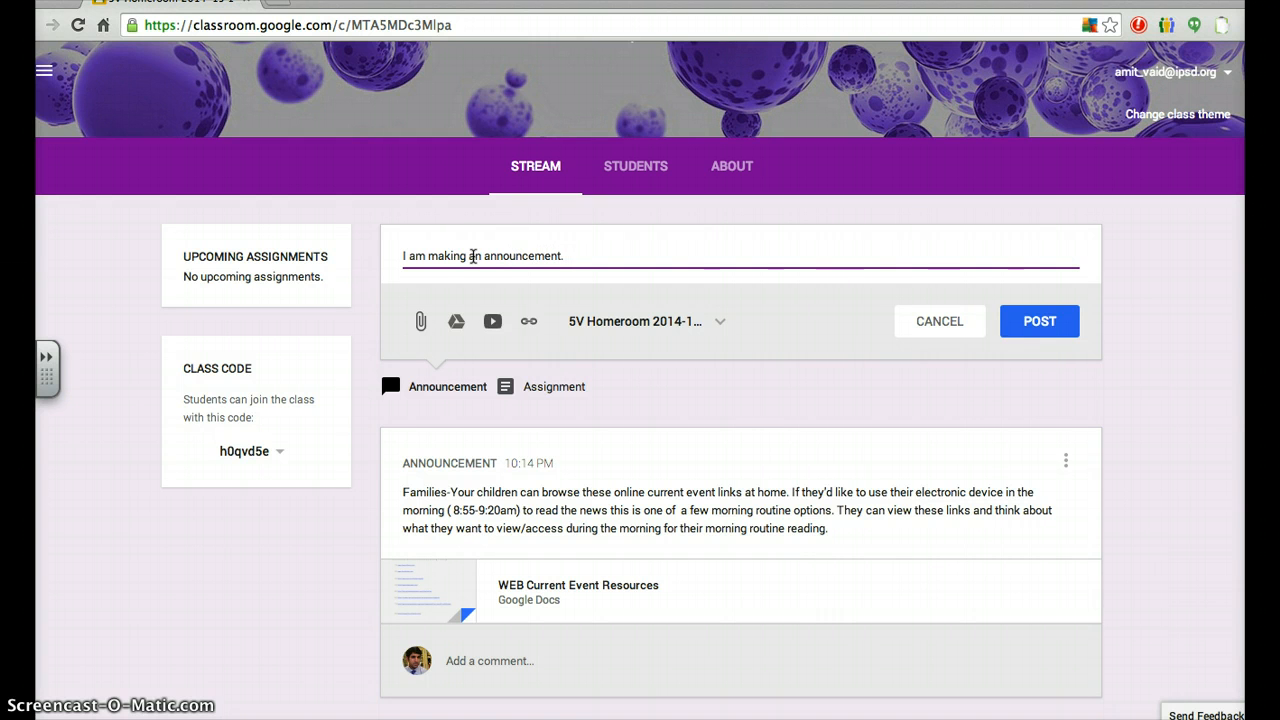
Sign the announcement draft with '-Mr. Vaid' after 'I am making an announcement.'.
{"action": "type", "text": "-Mr."}
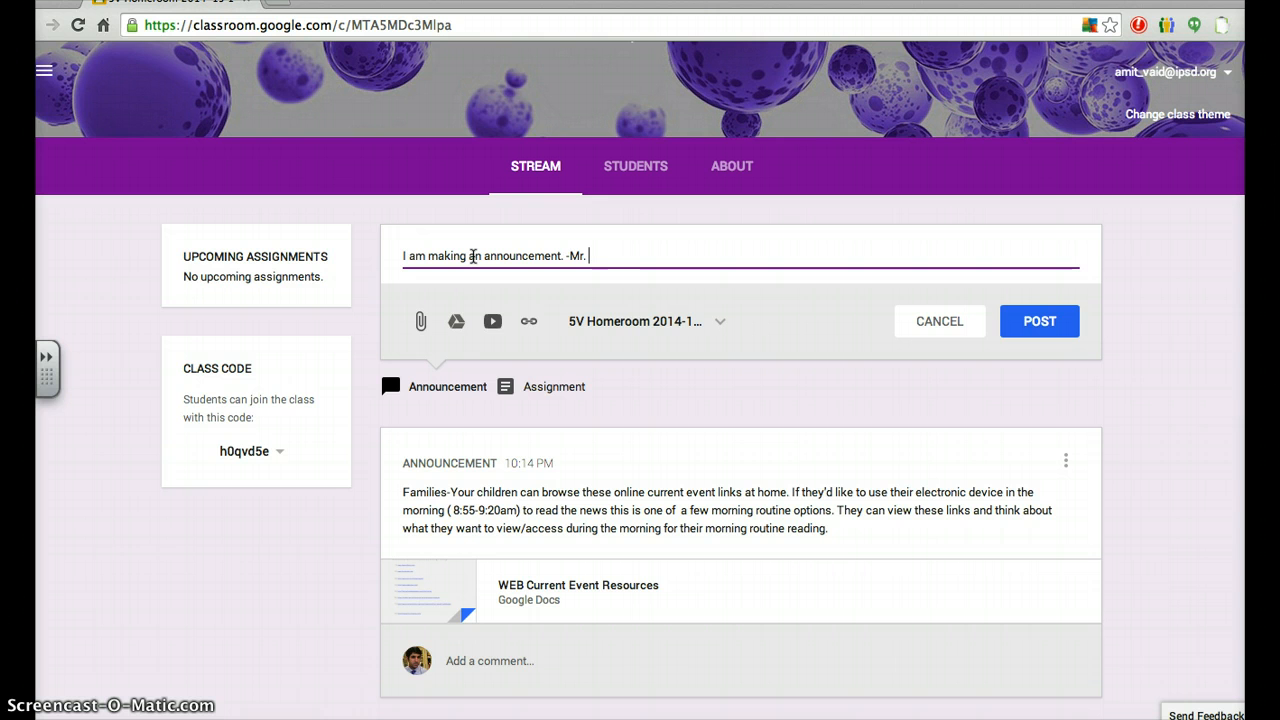
{"action": "type", "text": "Vaid"}
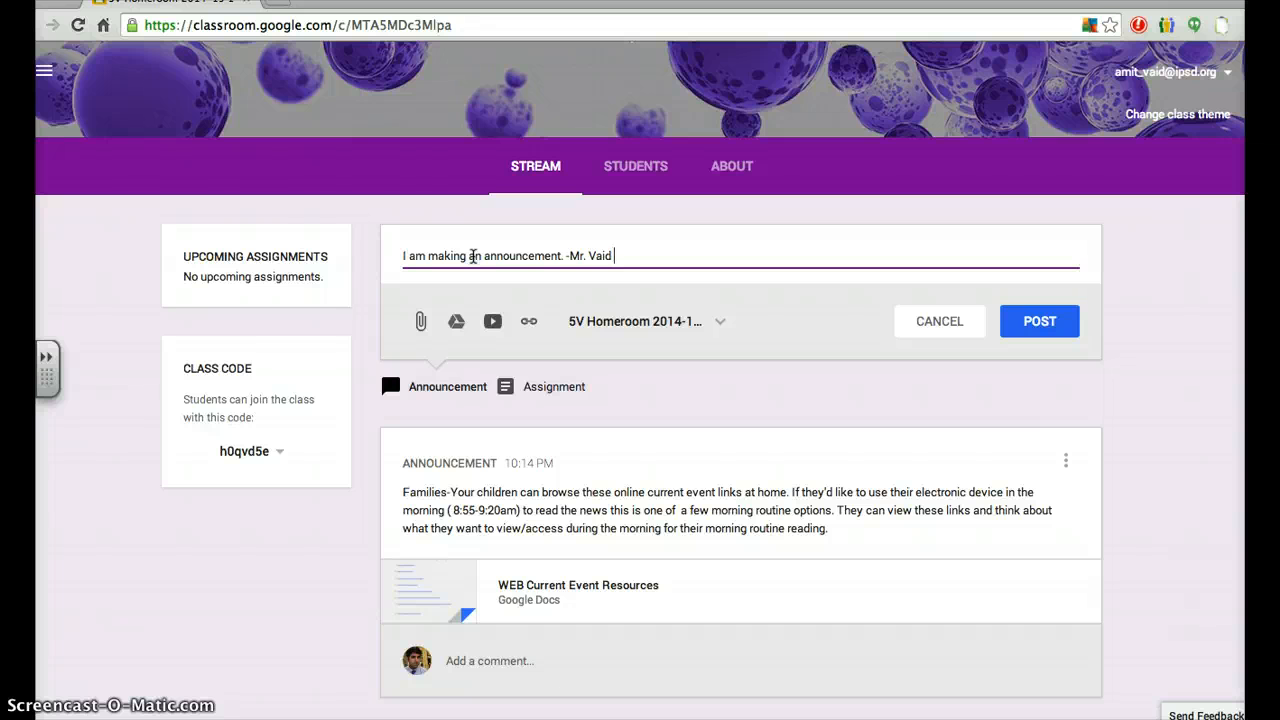
{"action": "mouse_move", "coordinate": [420, 320]}
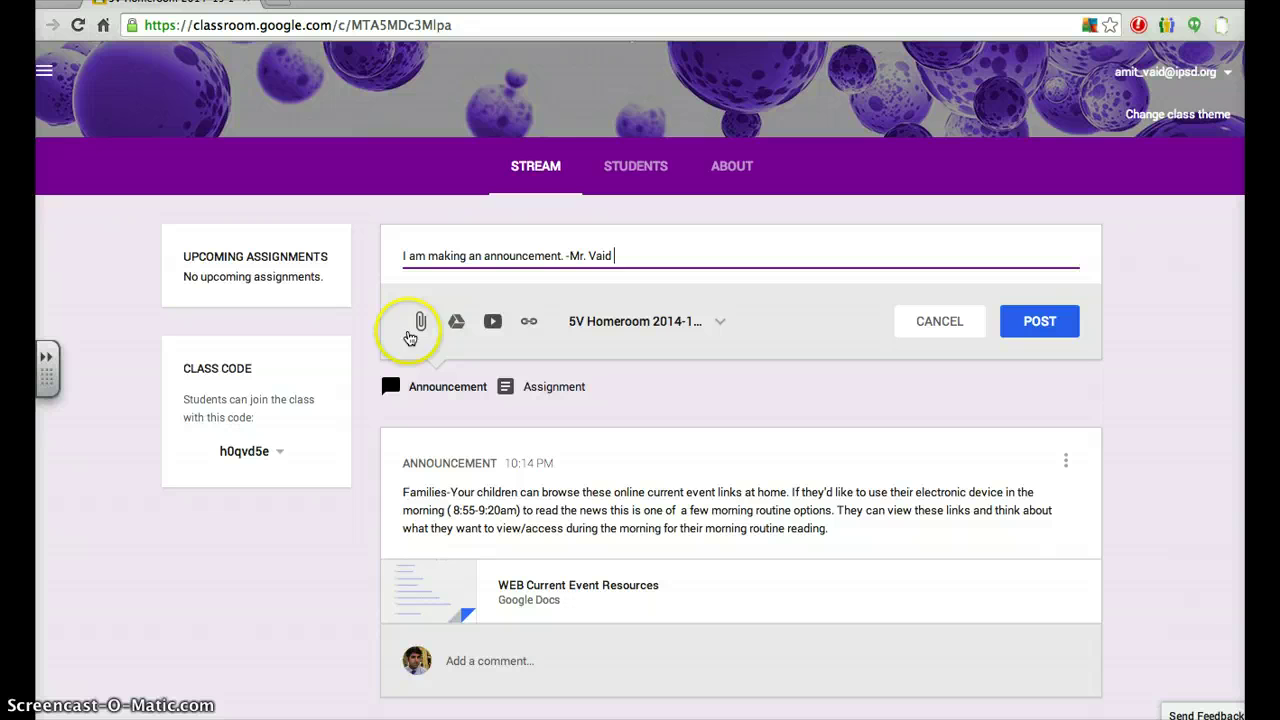
{"action": "mouse_move", "coordinate": [492, 320]}
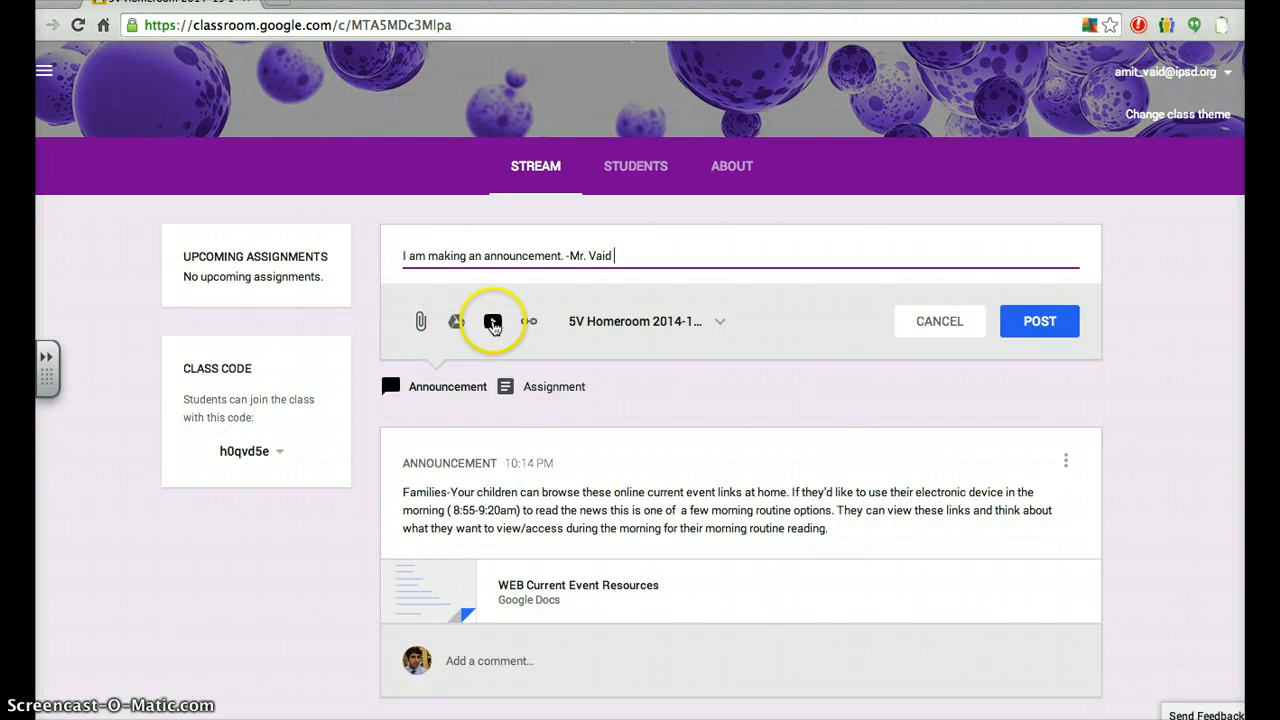
{"action": "mouse_move", "coordinate": [492, 322]}
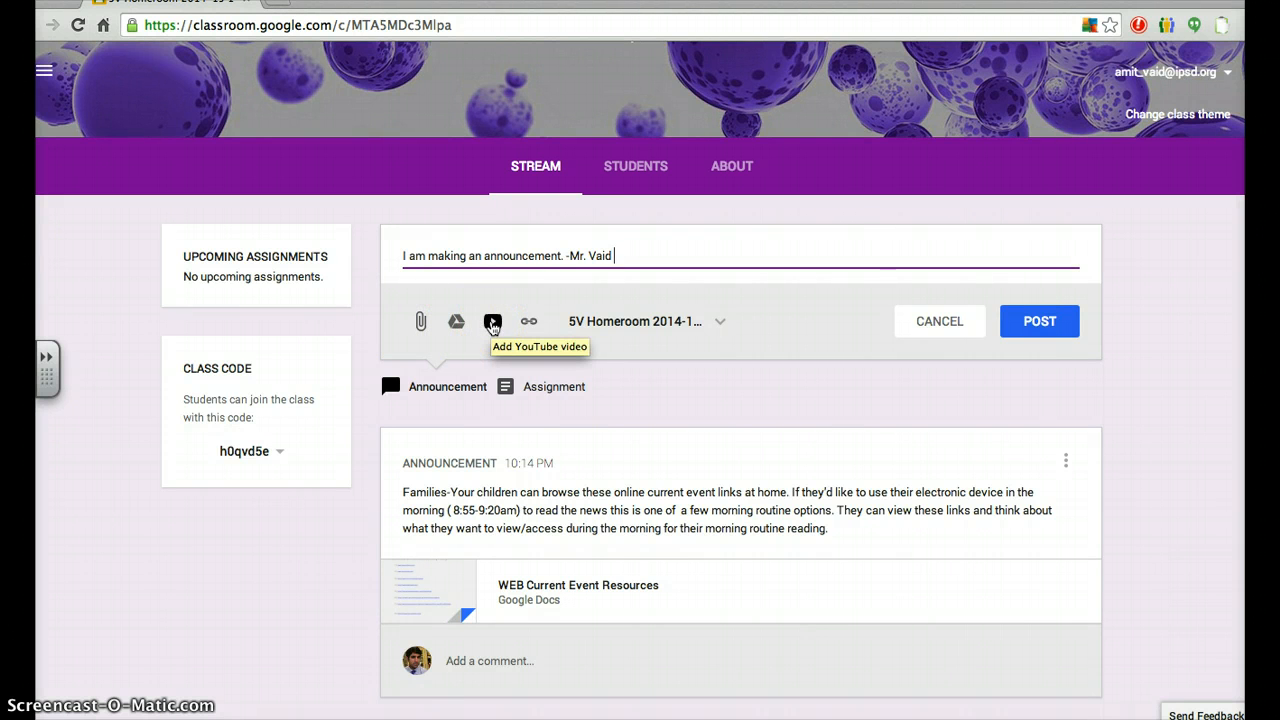
{"action": "mouse_move", "coordinate": [458, 320]}
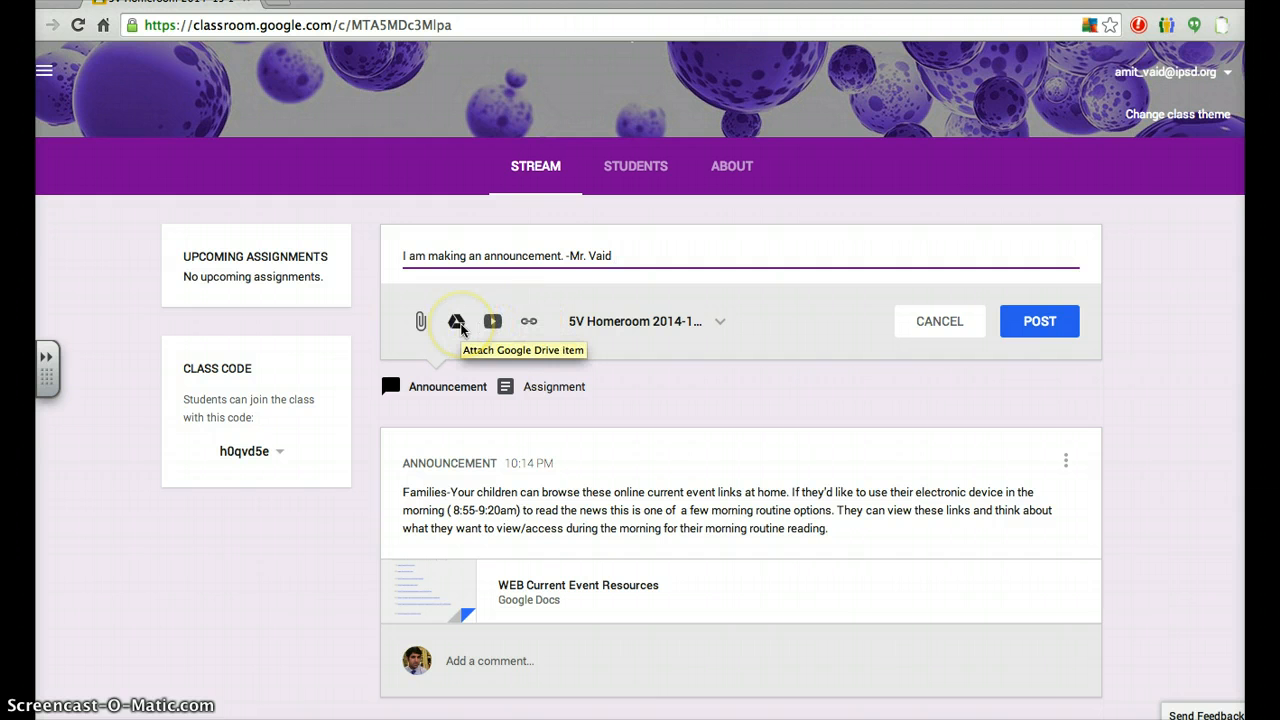
{"action": "mouse_move", "coordinate": [422, 324]}
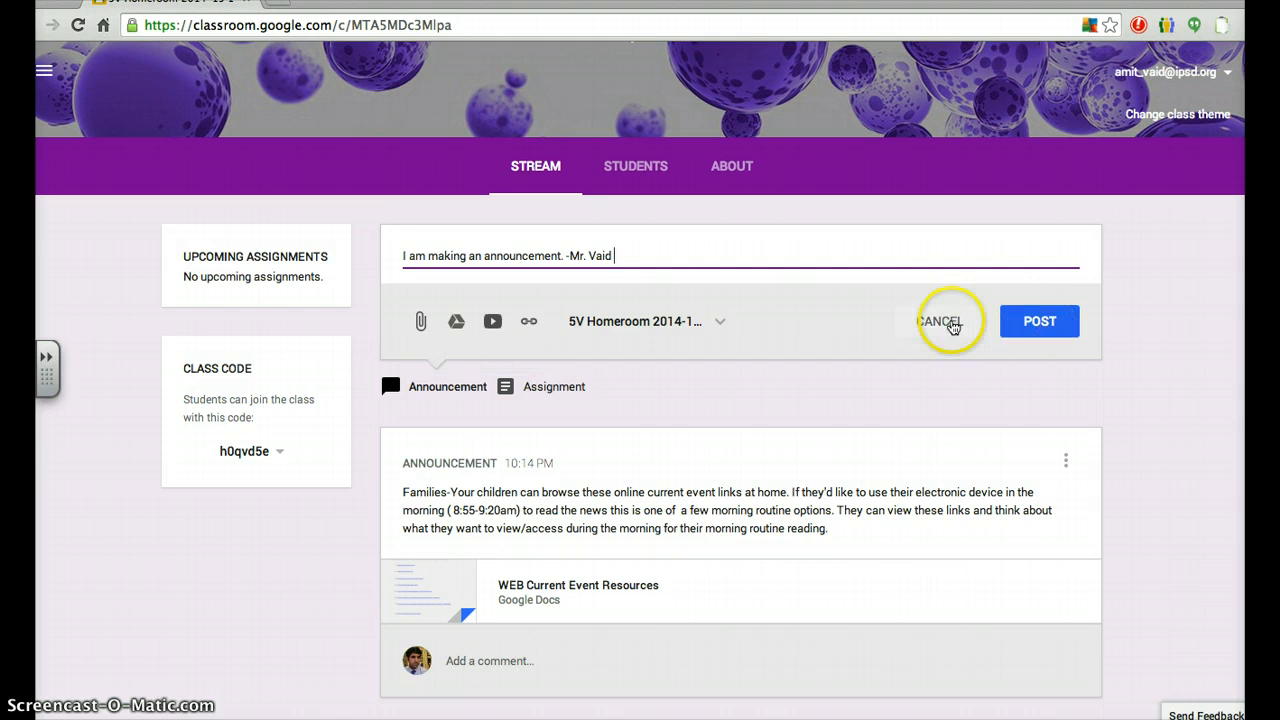
Cancel the announcement draft and open 'Add a comment...' under the Families announcement.
{"action": "left_click", "coordinate": [954, 322]}
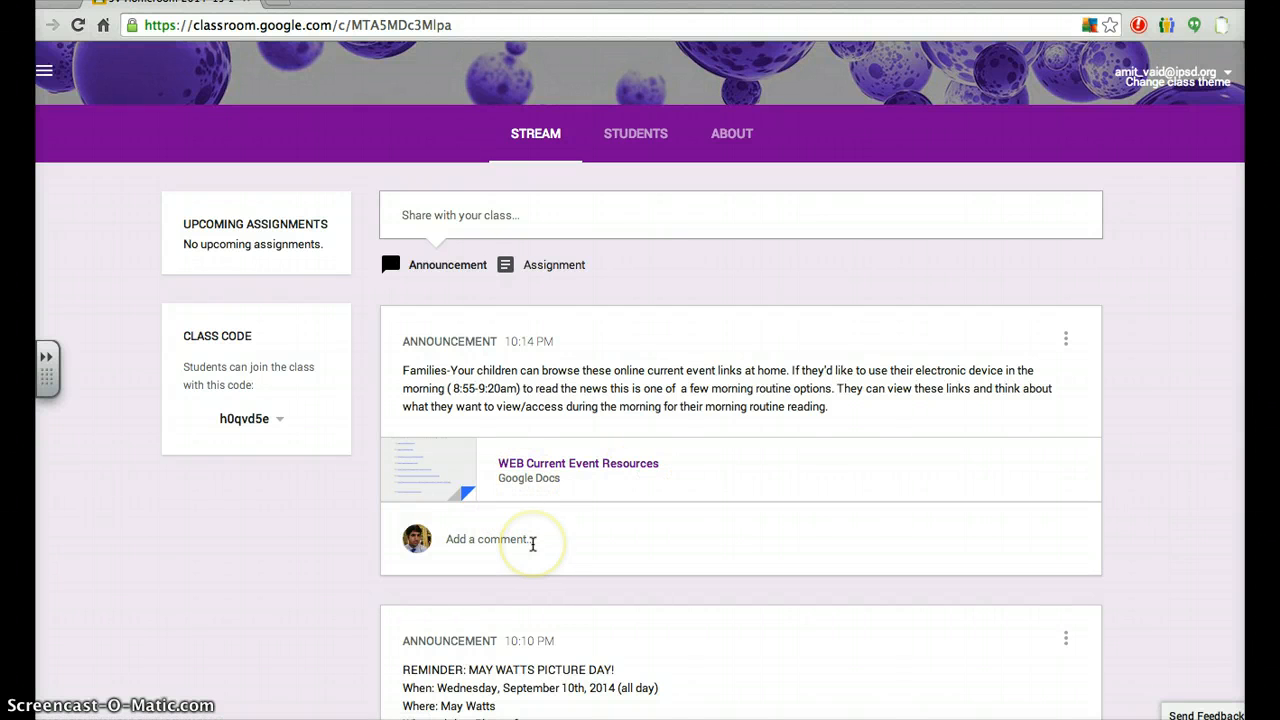
{"action": "left_click", "coordinate": [502, 548]}
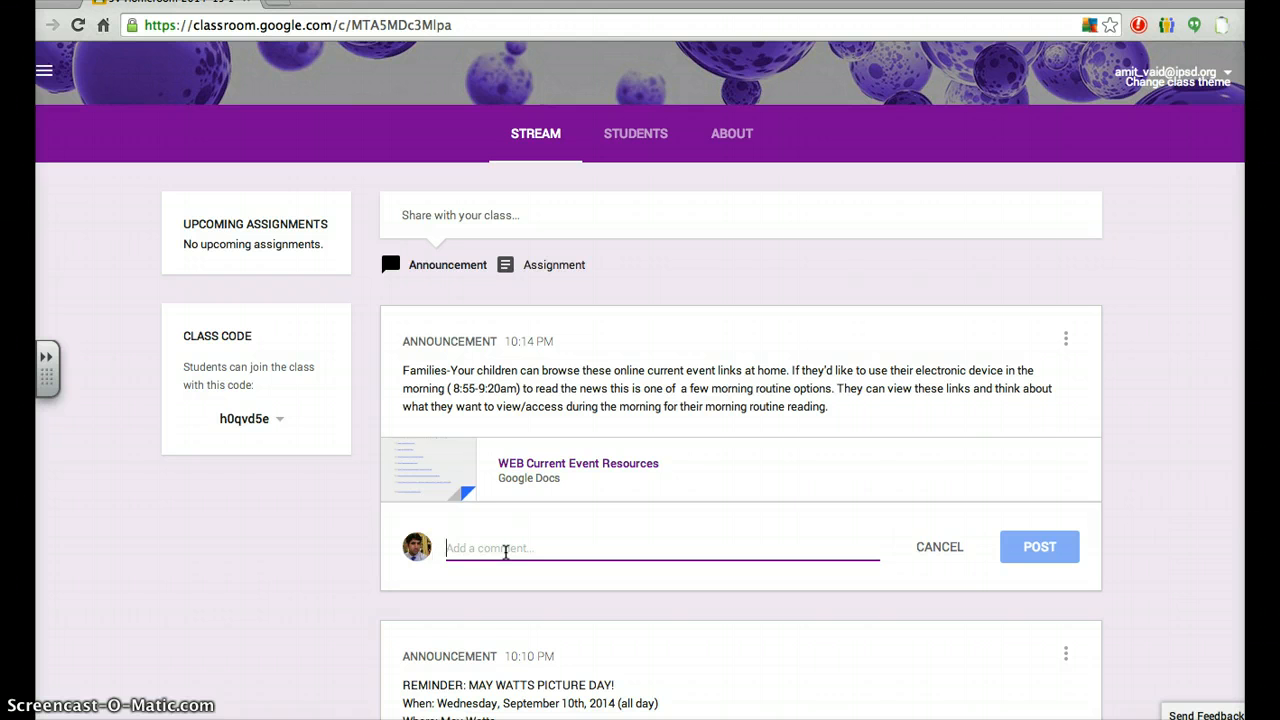
Write the comment 'Hi this is a reply to your announcement.' without posting it.
{"action": "type", "text": "Hi this is a te"}
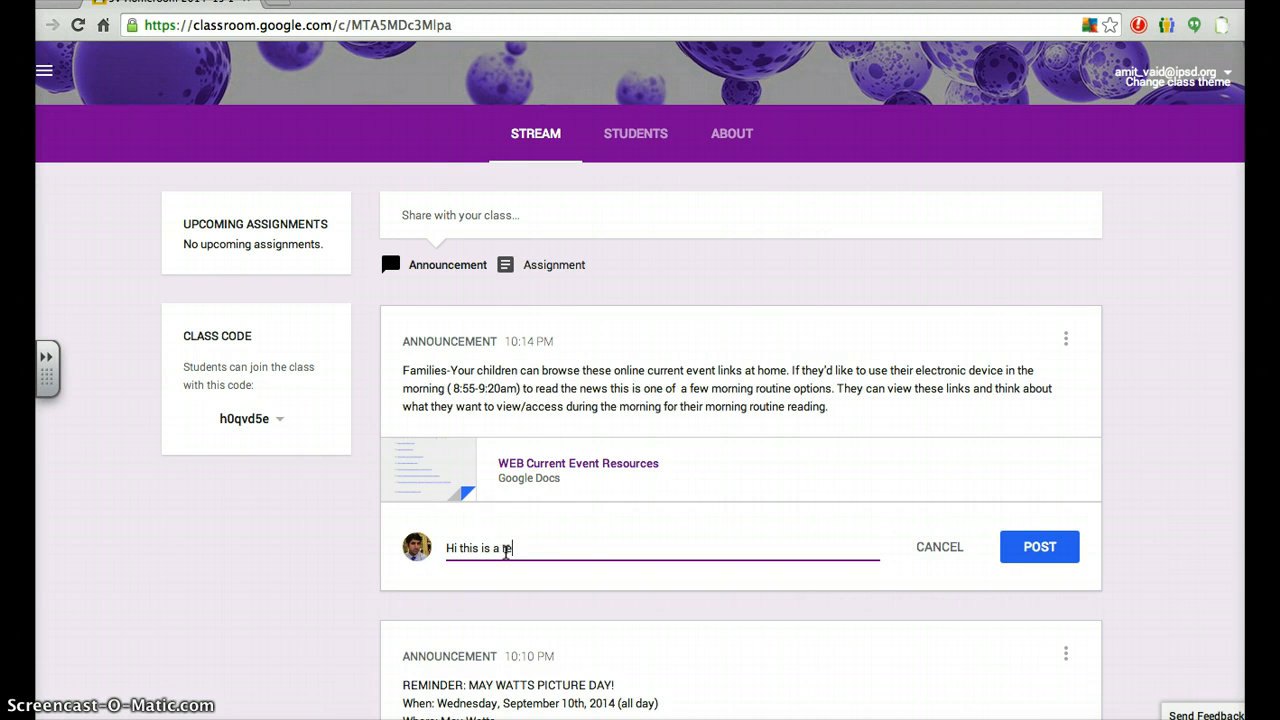
{"action": "type", "text": "reply to your"}
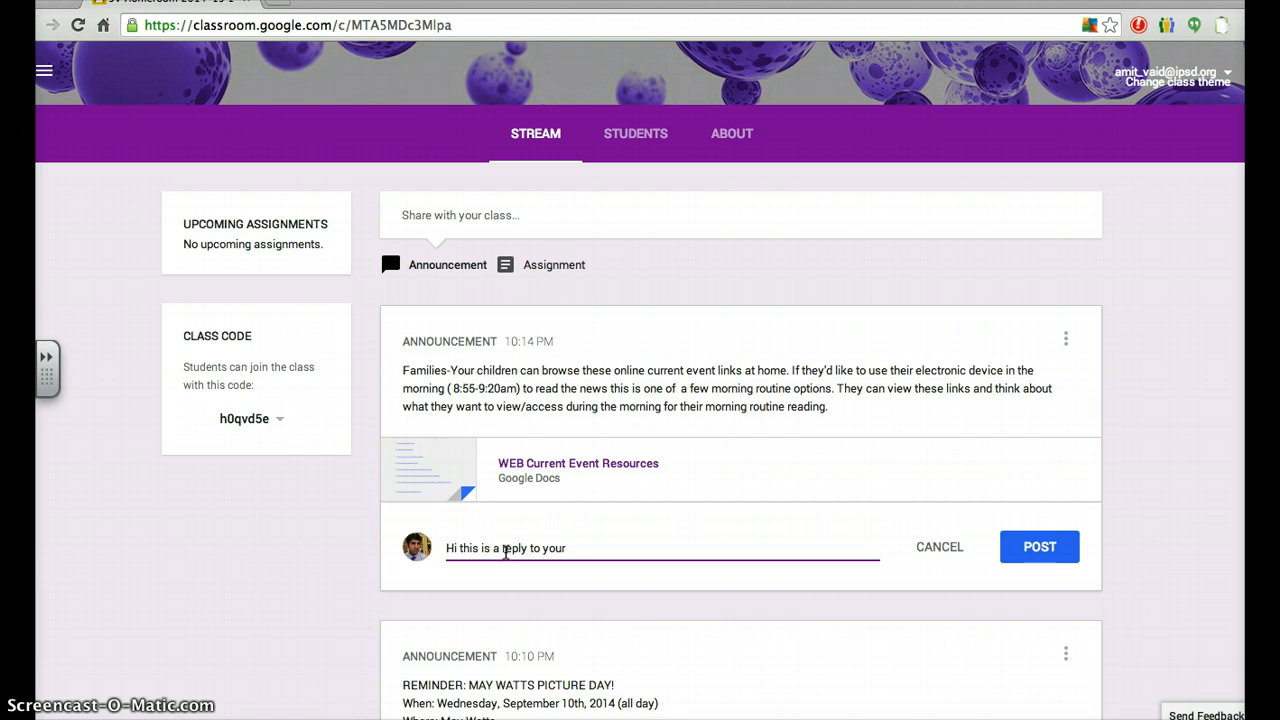
{"action": "type", "text": "announcement."}
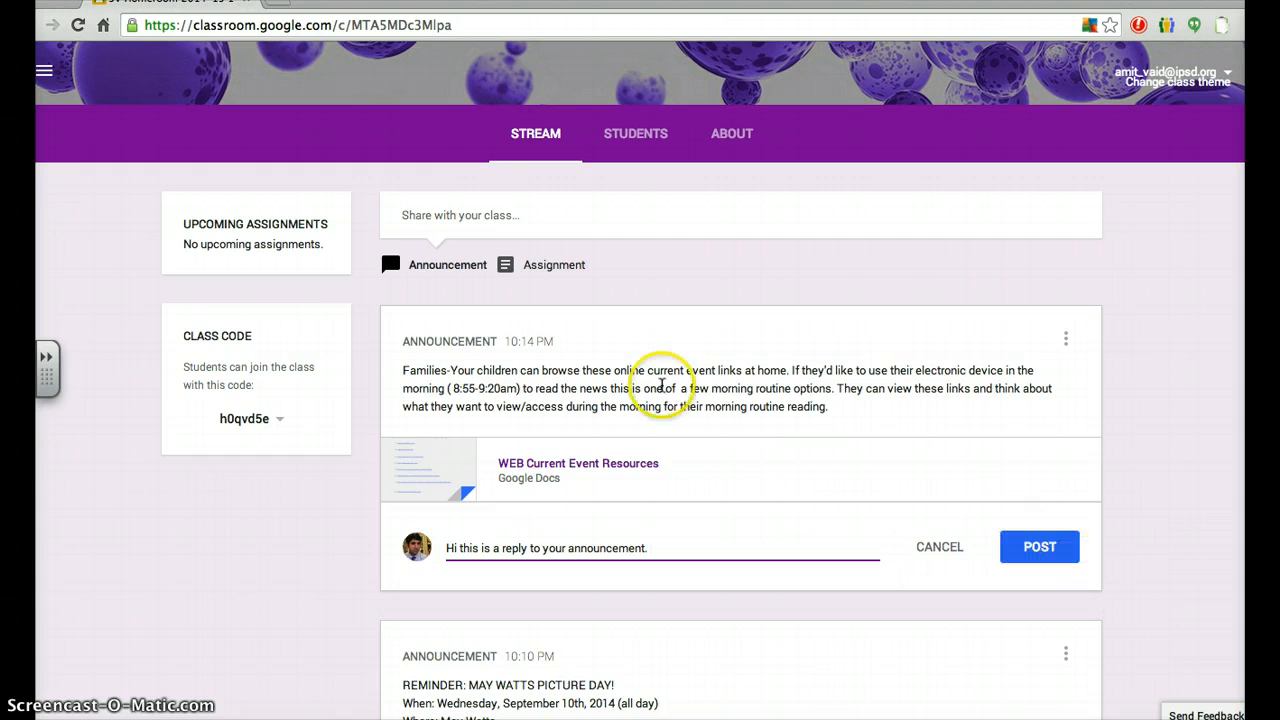
{"action": "mouse_move", "coordinate": [258, 222]}
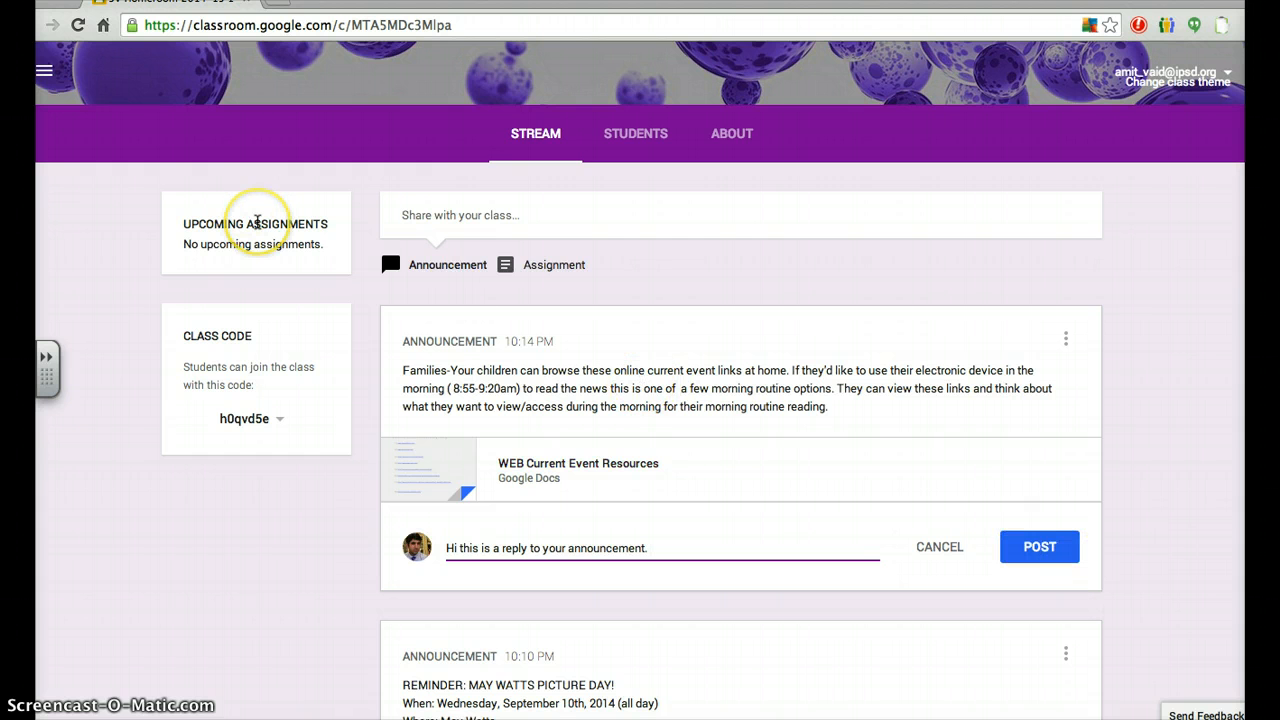